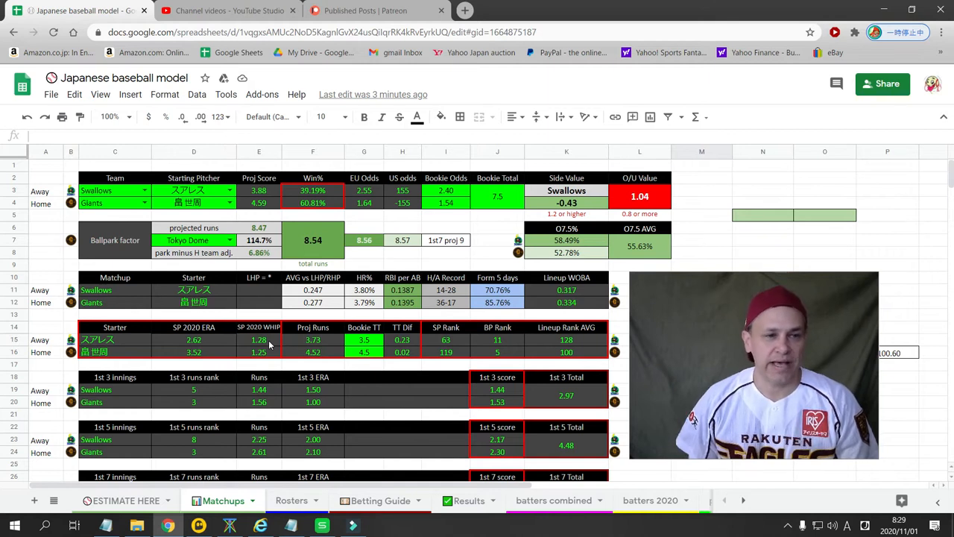
pyautogui.moveTo(179, 306)
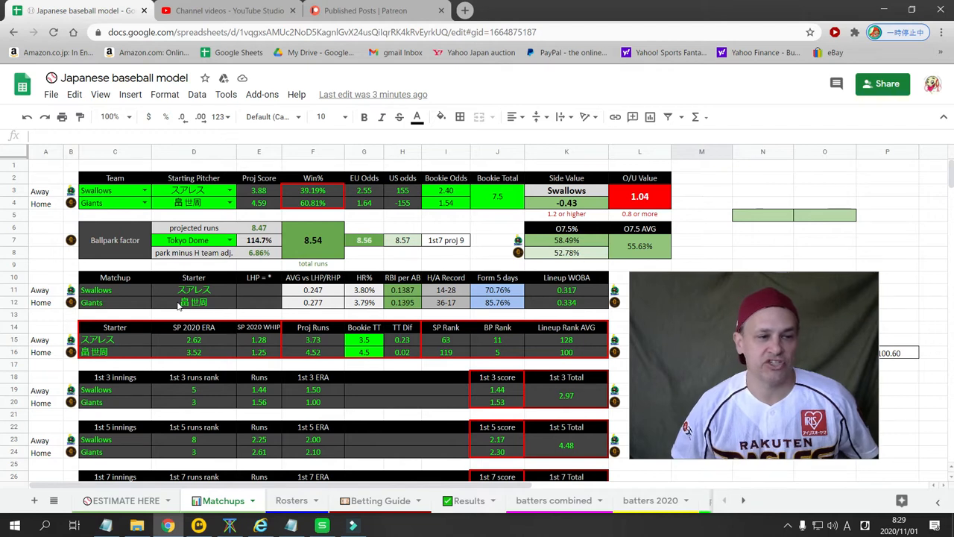
# Check the Swallows starter, Giants home/away record, lineup rank and projected total runs
pyautogui.click(194, 190)
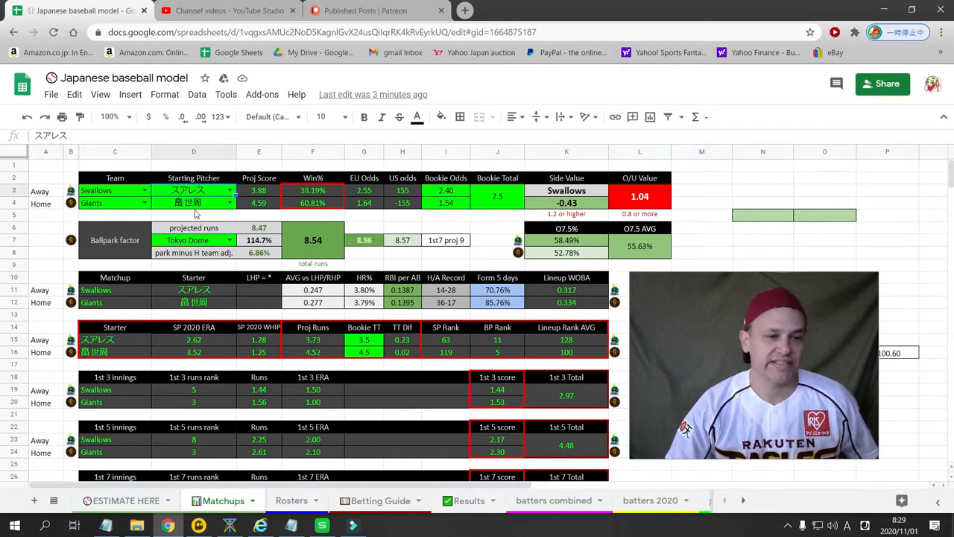
pyautogui.click(194, 239)
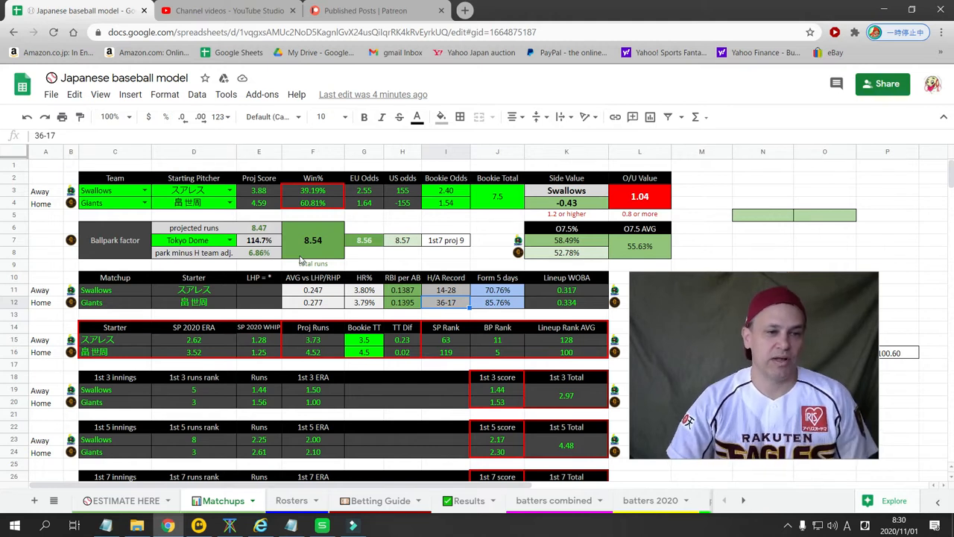
pyautogui.moveTo(119, 254)
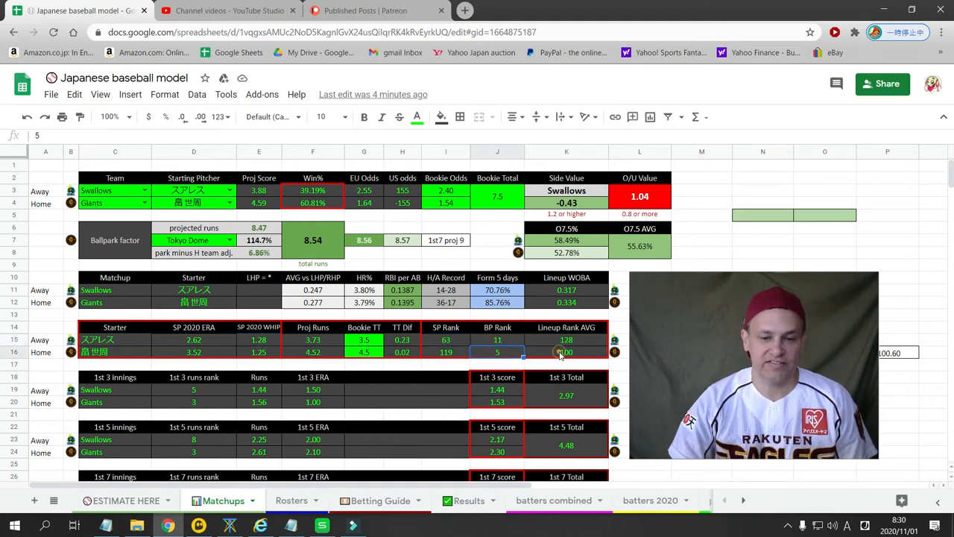
pyautogui.click(566, 351)
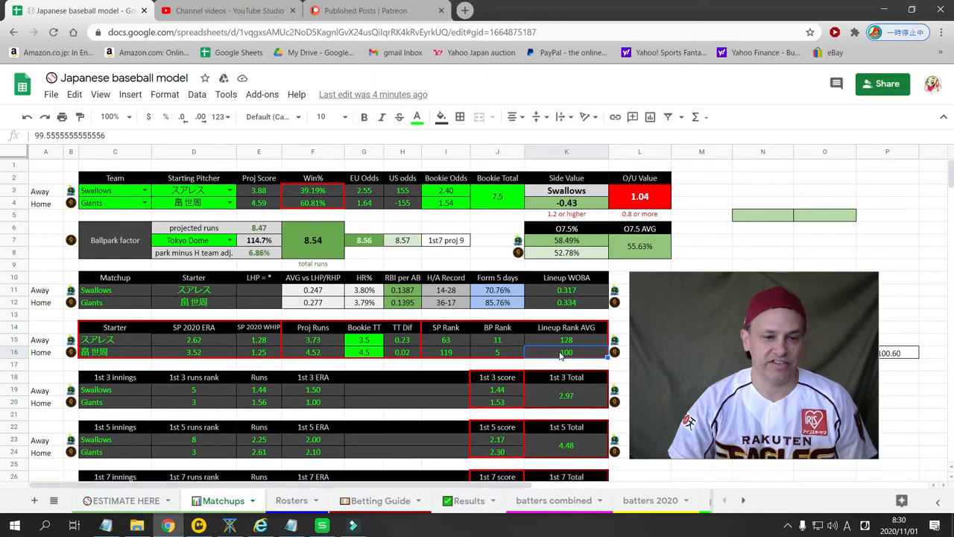
pyautogui.click(313, 239)
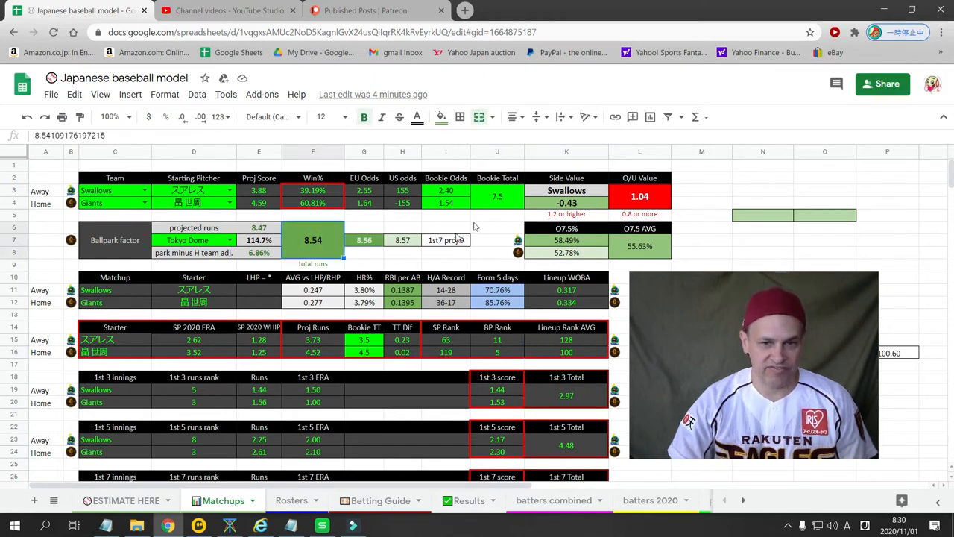
# Review the bookmaker's game total, over/under value, Giants win percentage and EU odds
pyautogui.click(497, 196)
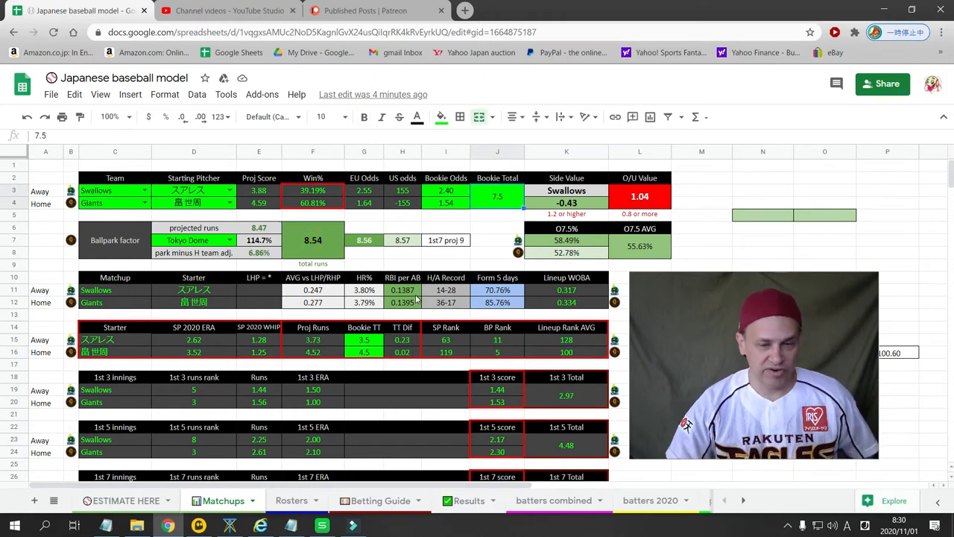
pyautogui.click(640, 196)
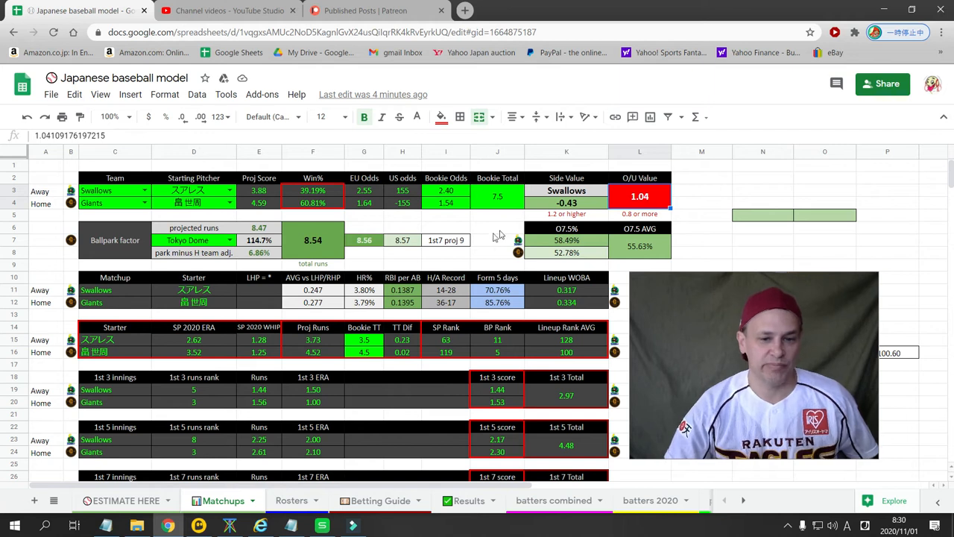
pyautogui.click(497, 302)
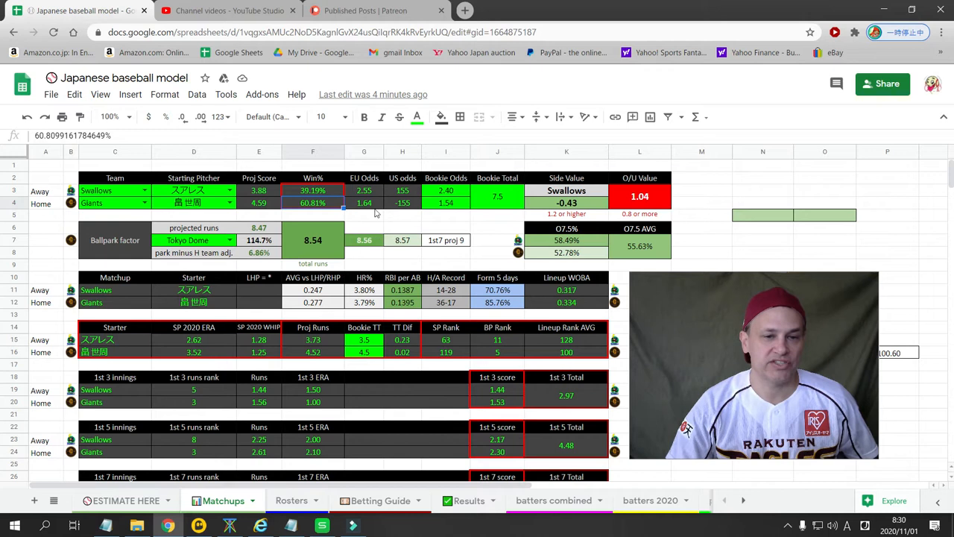
pyautogui.click(364, 203)
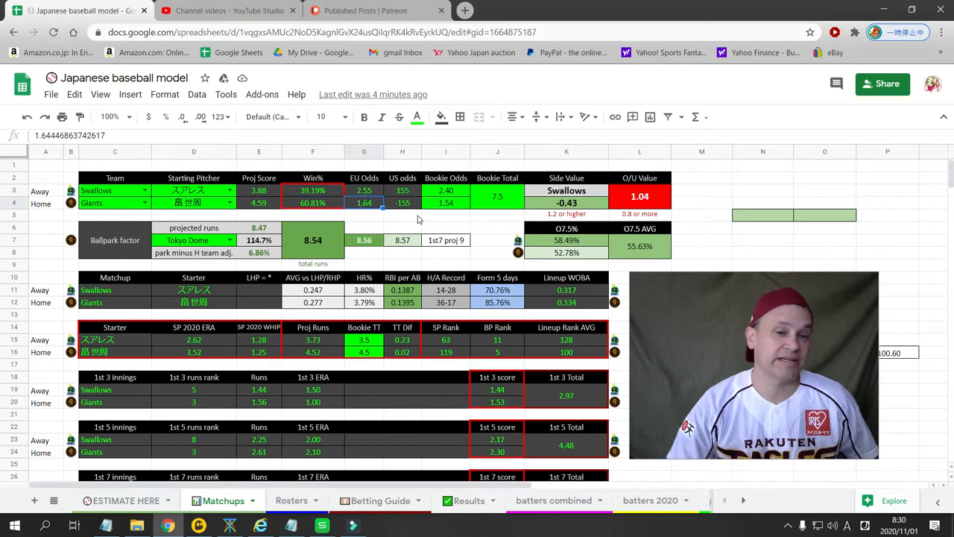
pyautogui.click(446, 203)
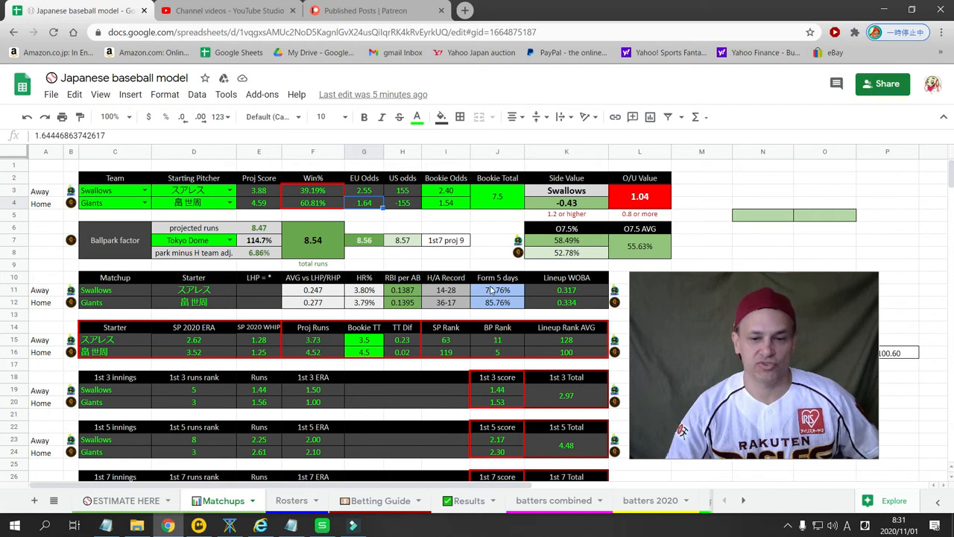
pyautogui.click(497, 289)
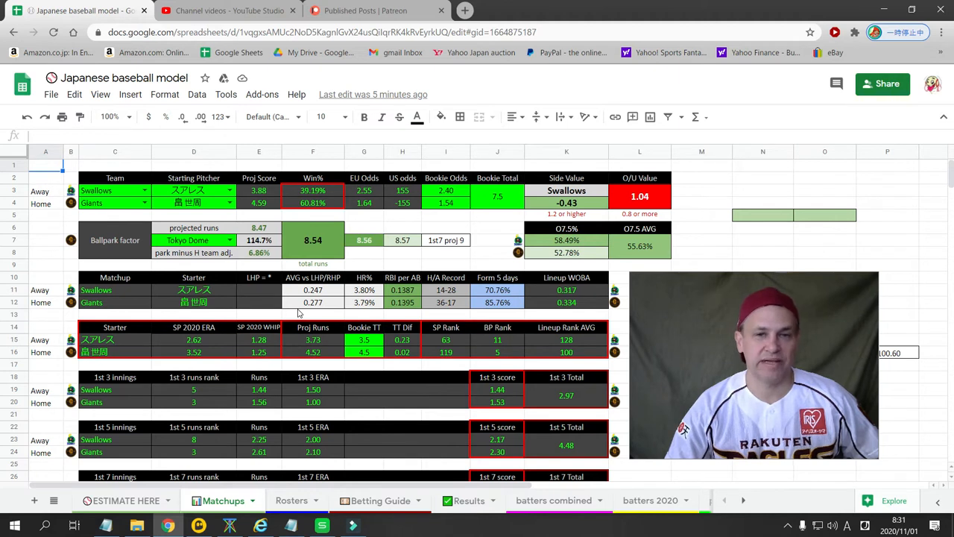
# Move down to Tigers vs BayStars and inspect both starters' 2020 WHIP, SP and bullpen ranks
pyautogui.scroll(-3)
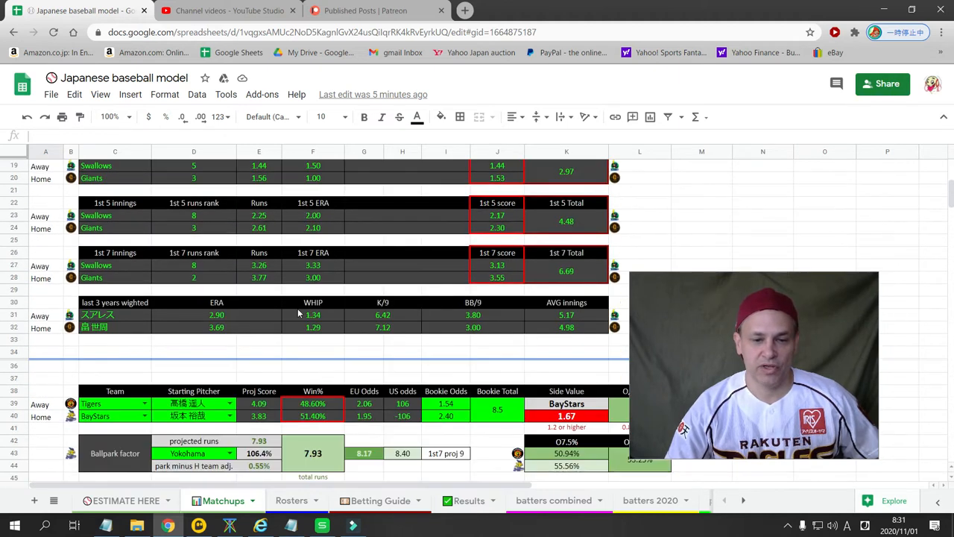
pyautogui.scroll(-3)
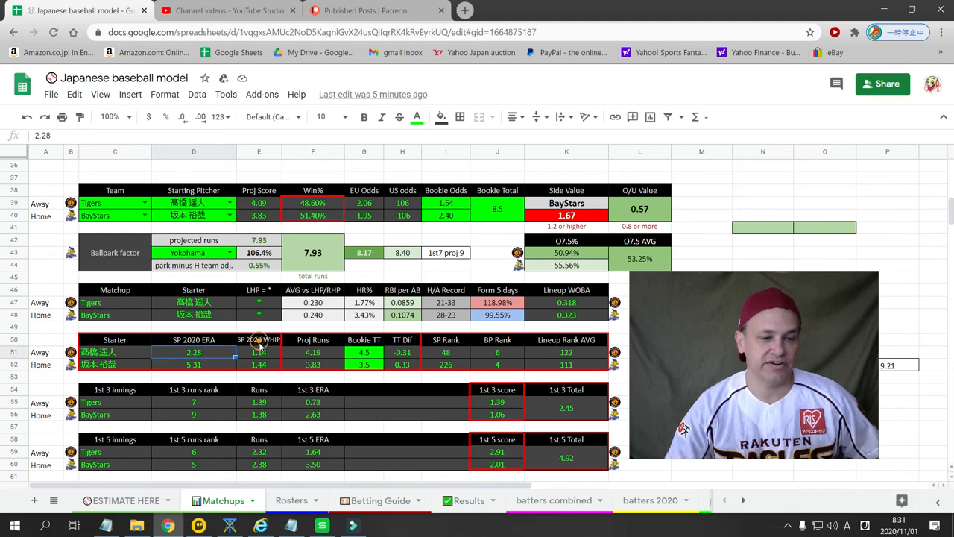
pyautogui.click(259, 351)
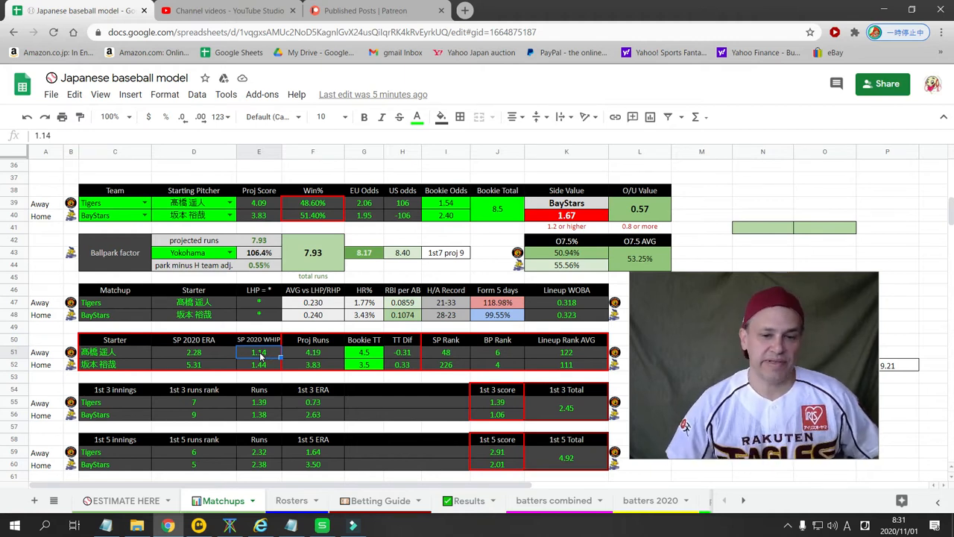
pyautogui.click(445, 314)
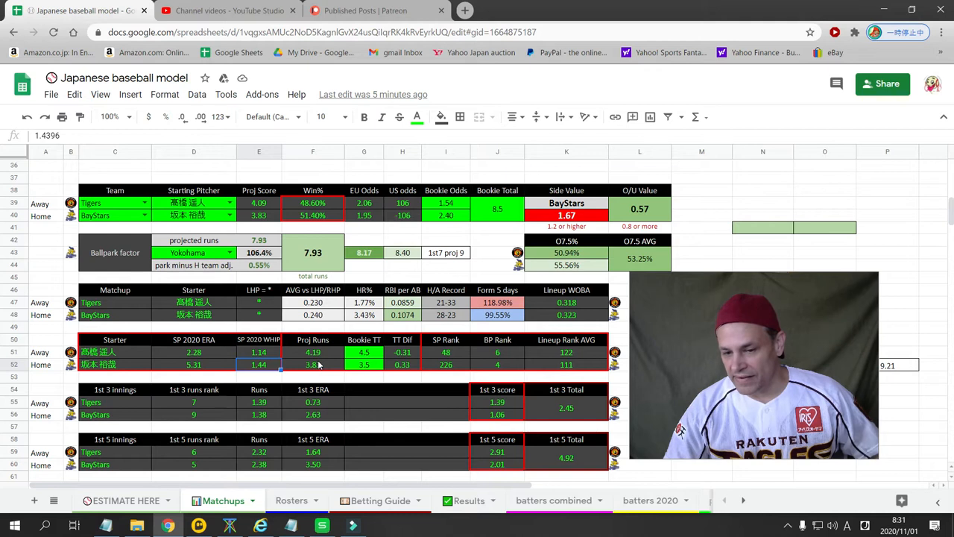
pyautogui.click(445, 352)
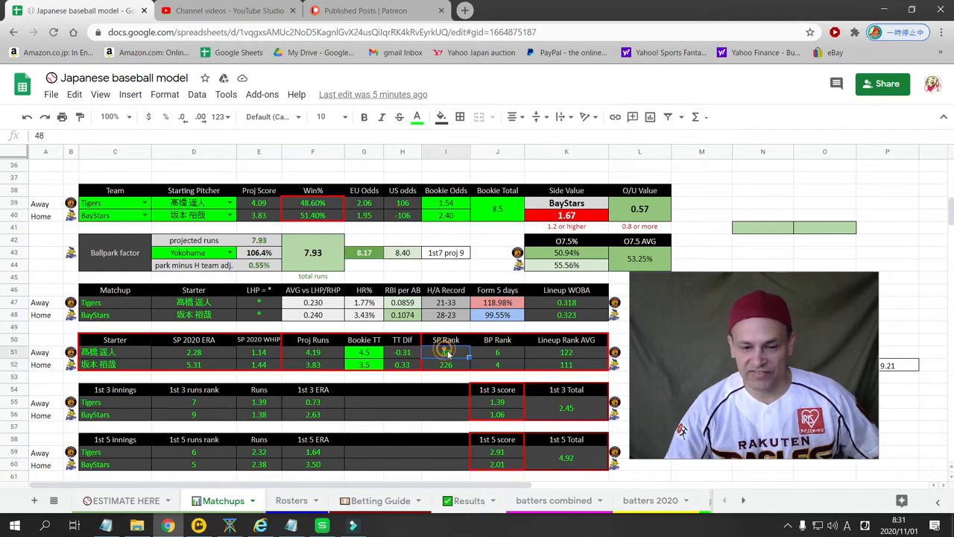
pyautogui.click(497, 352)
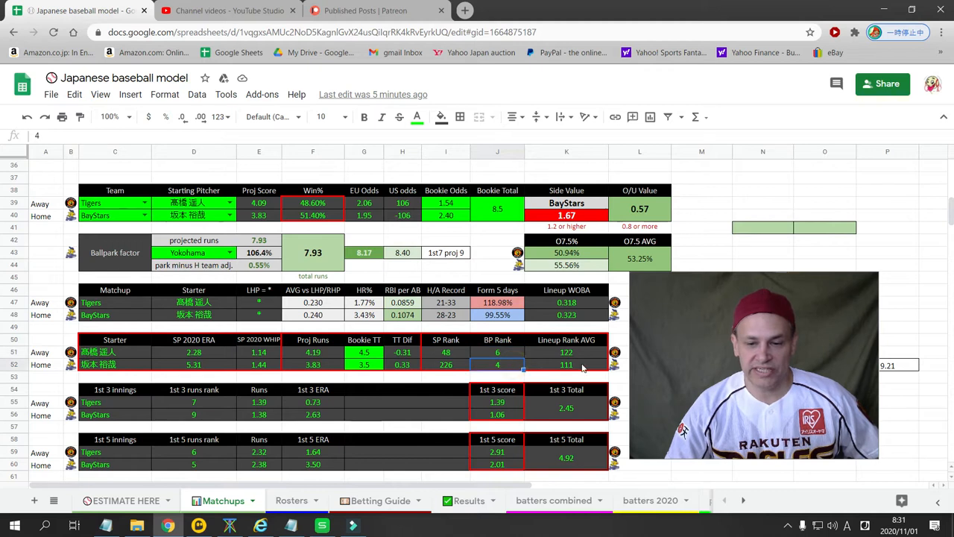
# Check the BayStars win percentage, 1.67 side value, bookmaker odds and 7.93 projected total runs
pyautogui.click(567, 365)
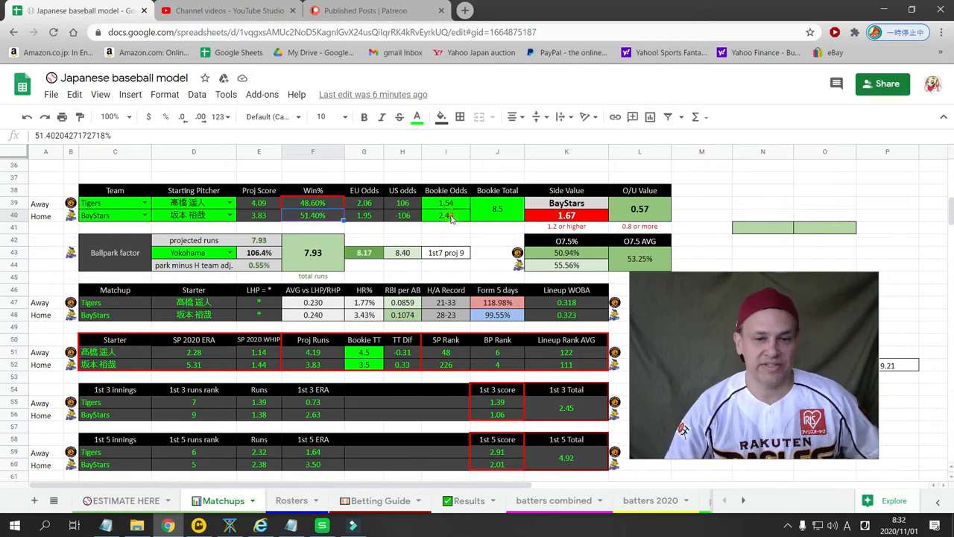
pyautogui.click(446, 214)
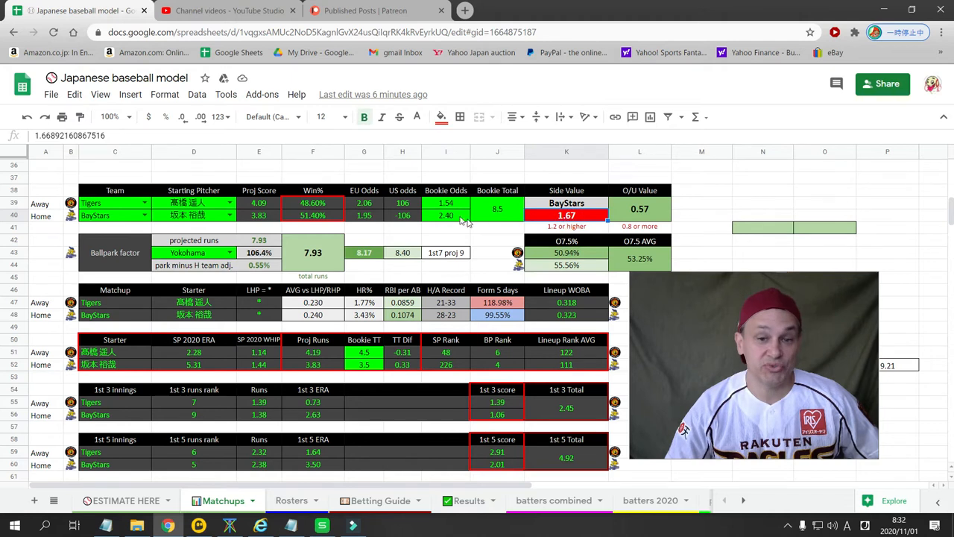
pyautogui.click(446, 215)
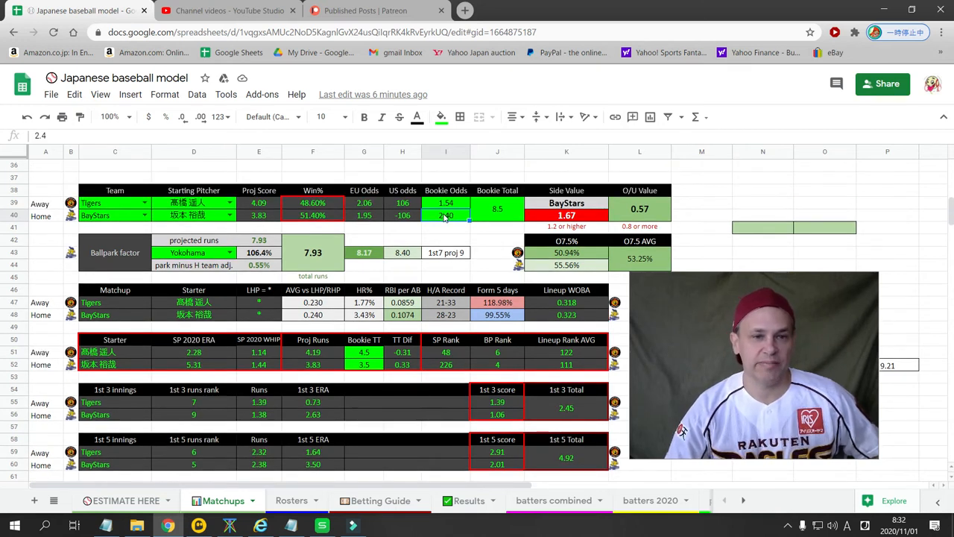
pyautogui.click(312, 252)
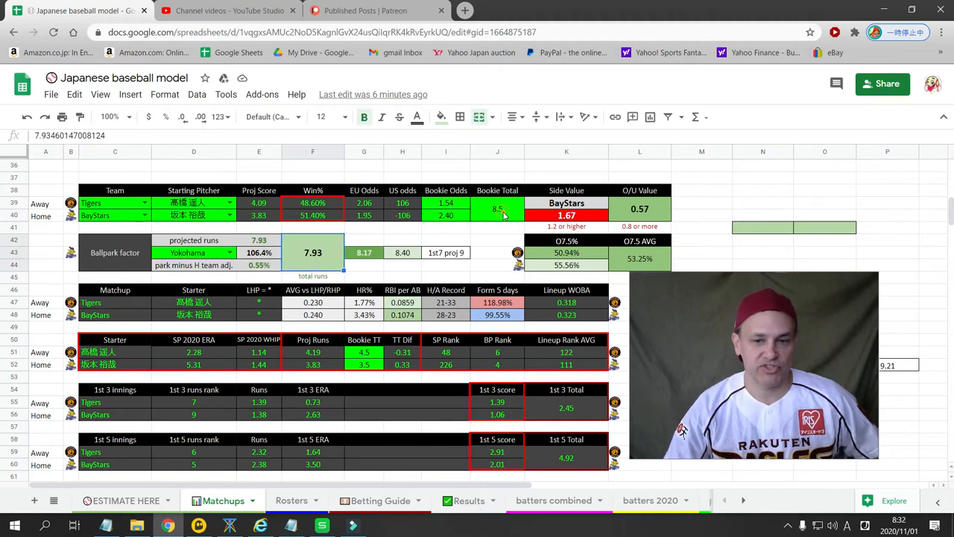
pyautogui.click(497, 208)
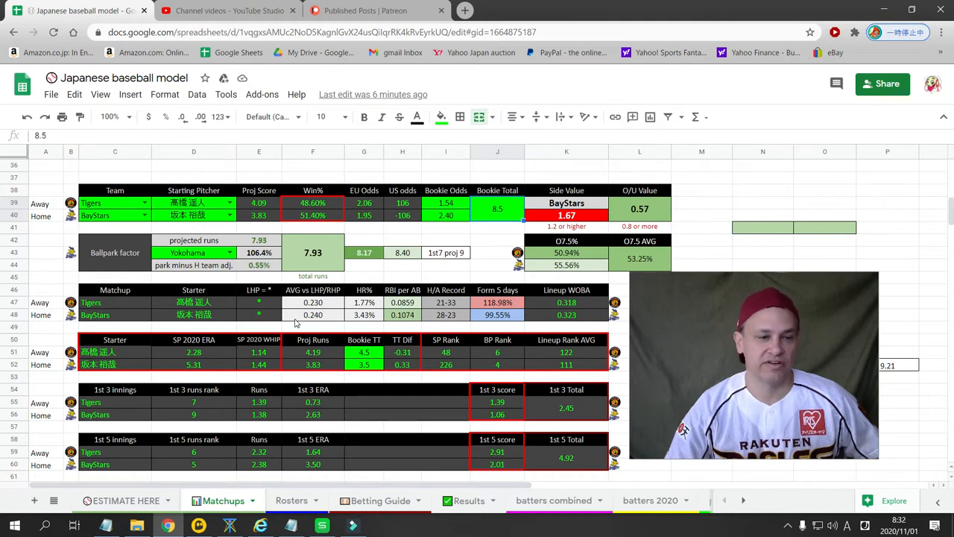
pyautogui.moveTo(144, 257)
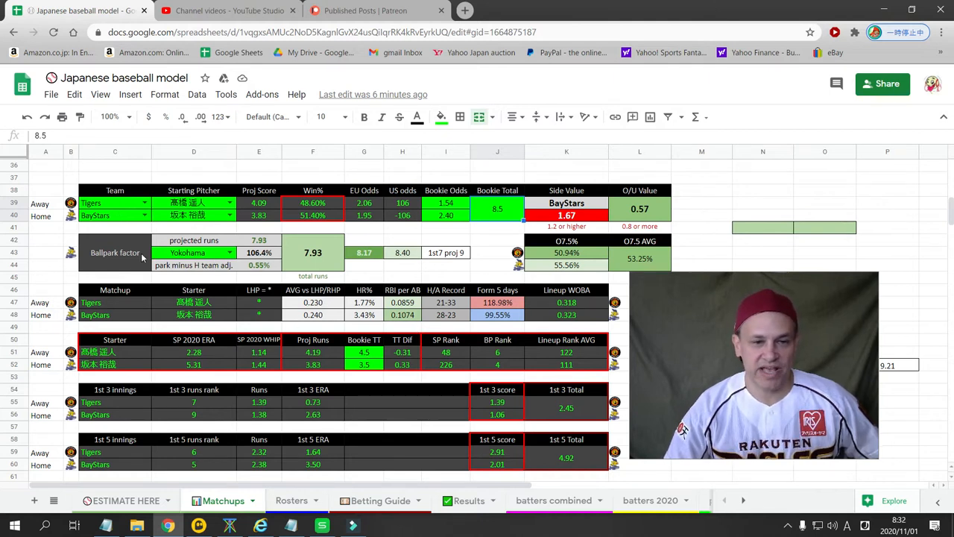
# Scroll past the Japanese Baseball TV banner to Buffaloes vs Fighters (40.05%/59.95%, 7.98 runs)
pyautogui.scroll(-3)
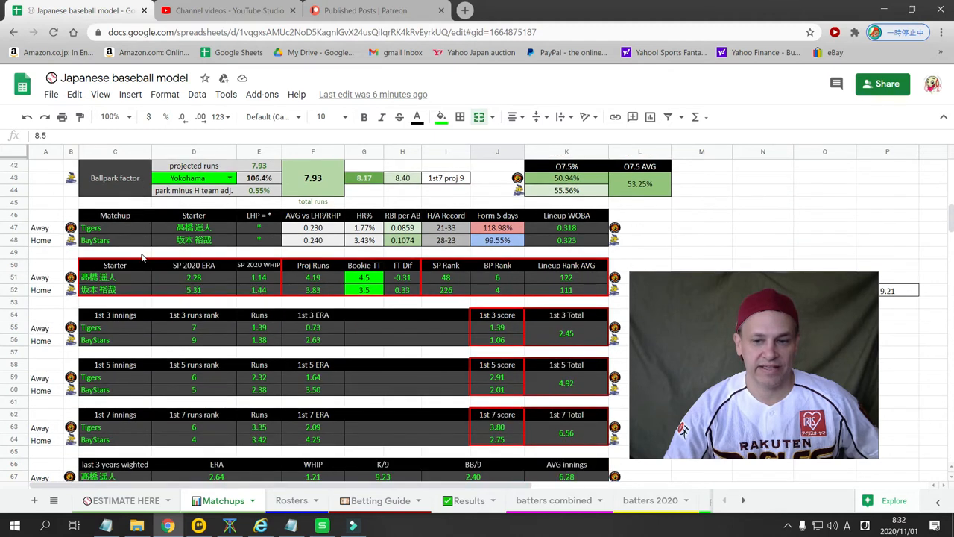
pyautogui.scroll(-3)
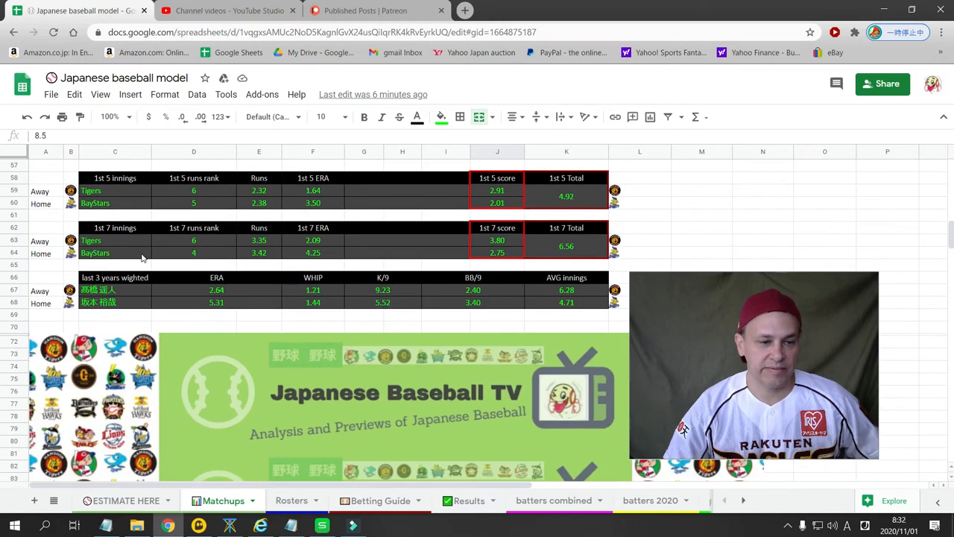
pyautogui.scroll(-3)
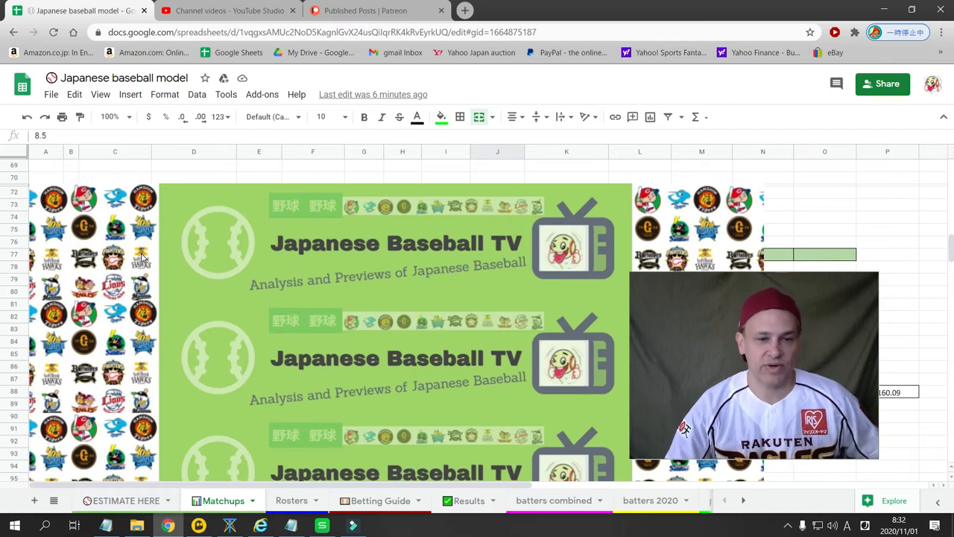
pyautogui.scroll(-3)
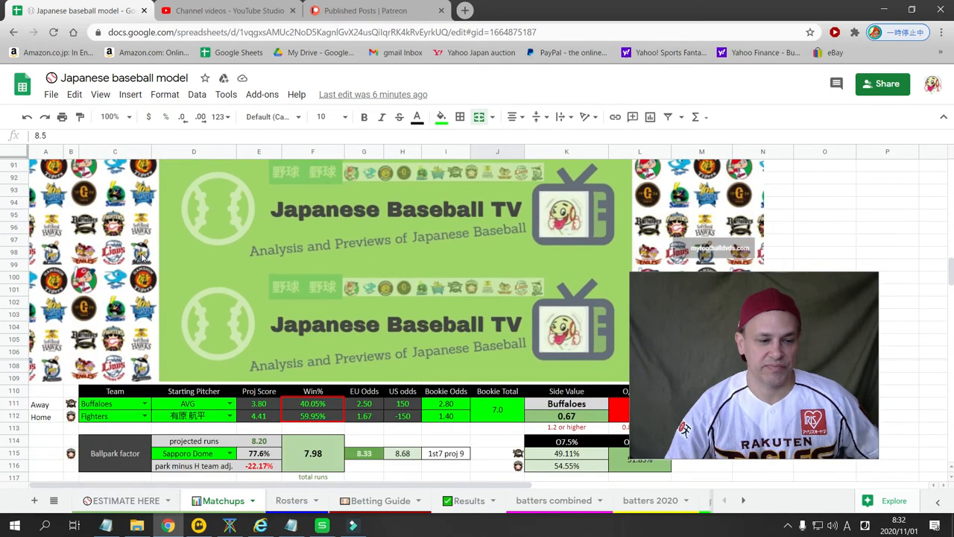
pyautogui.scroll(-3)
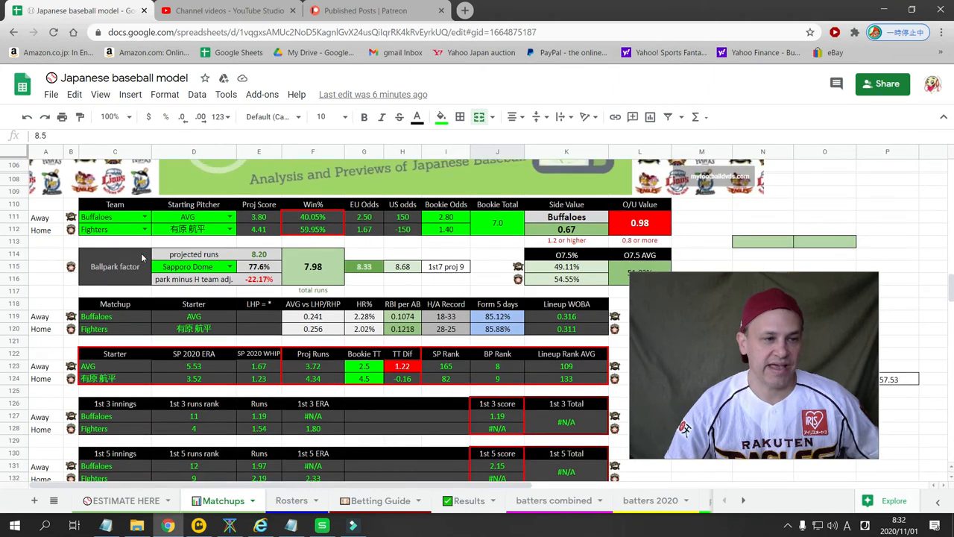
pyautogui.scroll(-3)
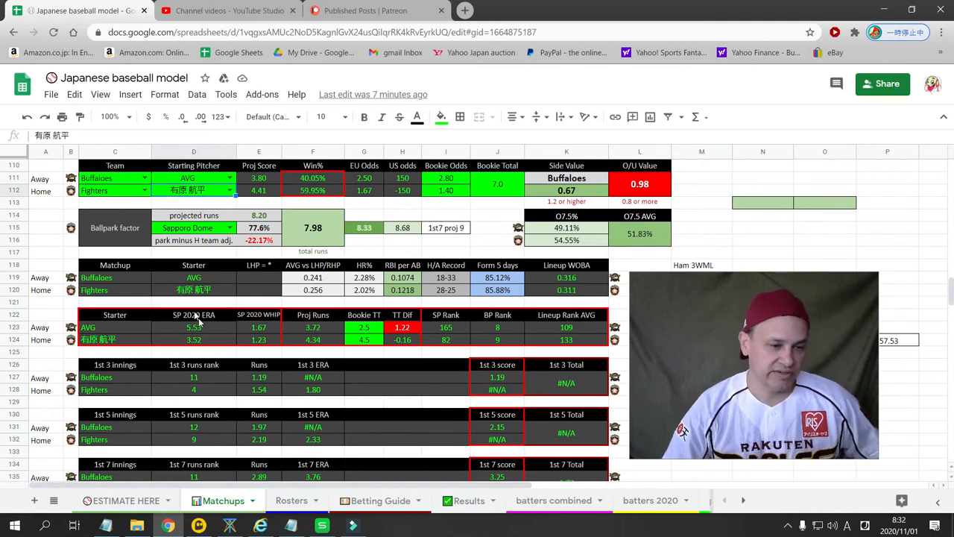
pyautogui.click(193, 340)
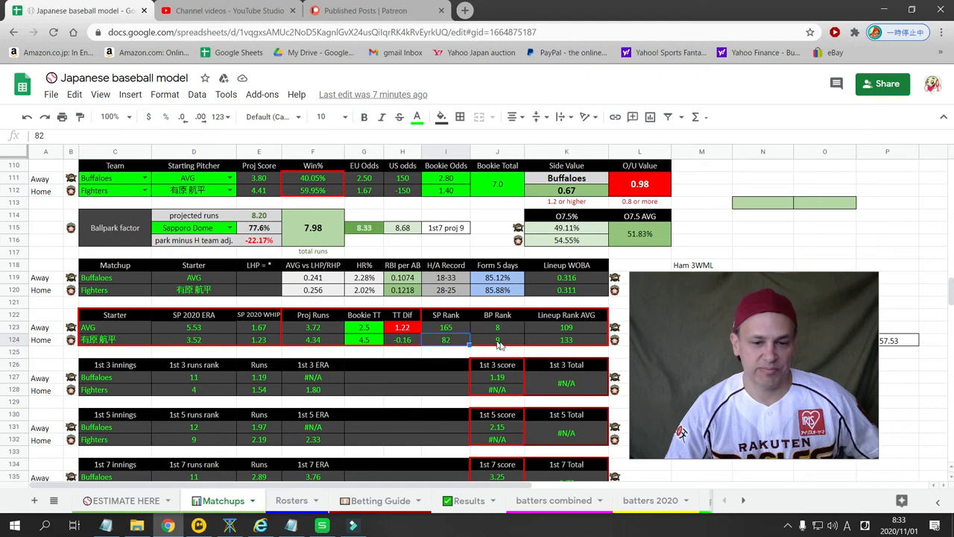
pyautogui.click(498, 339)
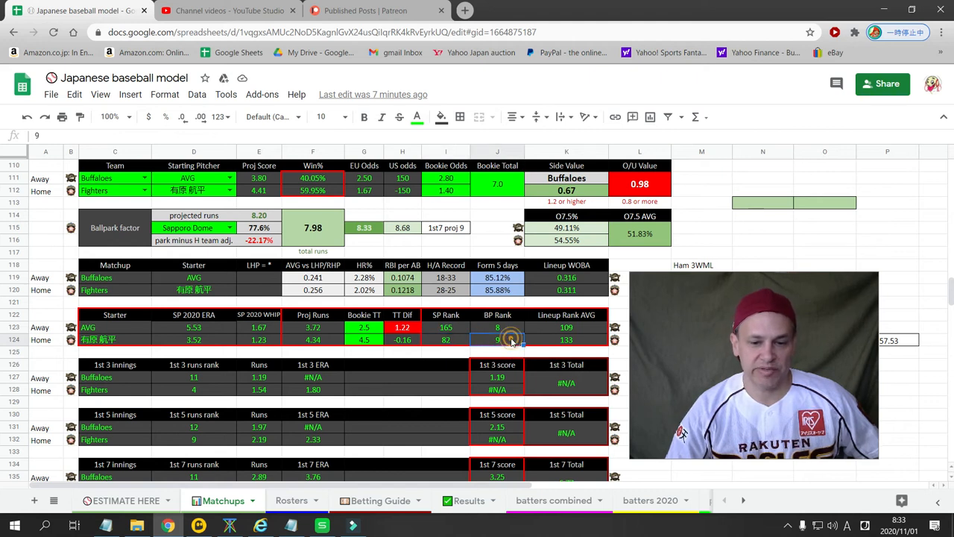
pyautogui.moveTo(517, 333)
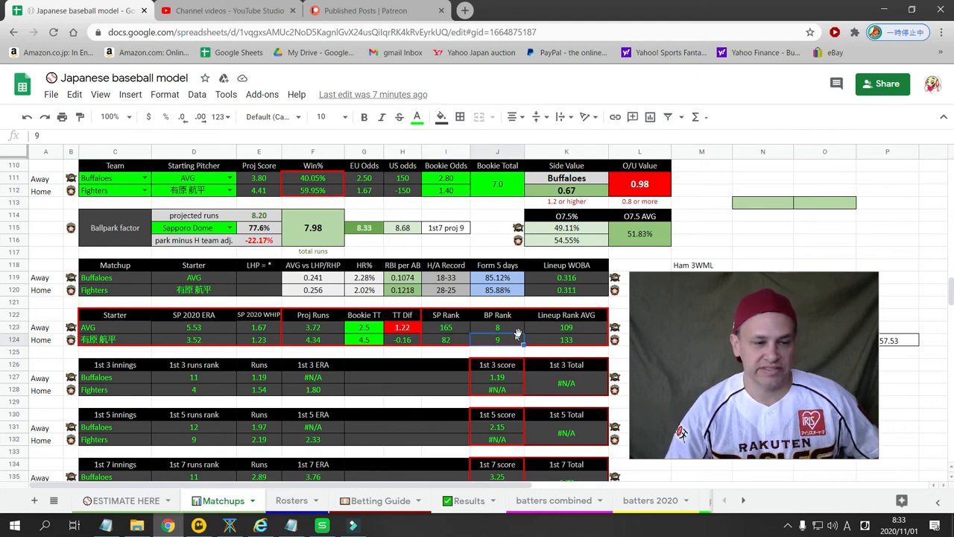
pyautogui.click(566, 327)
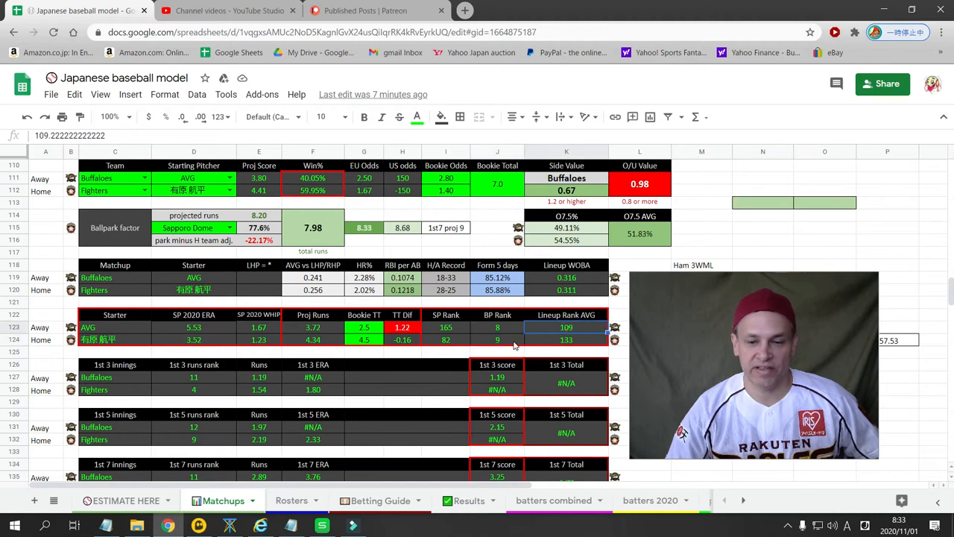
pyautogui.moveTo(488, 328)
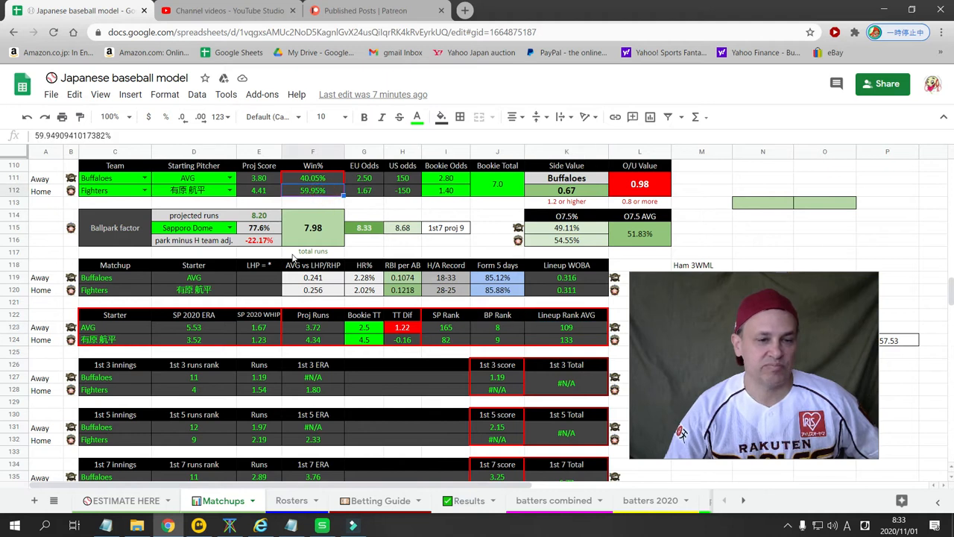
pyautogui.moveTo(414, 237)
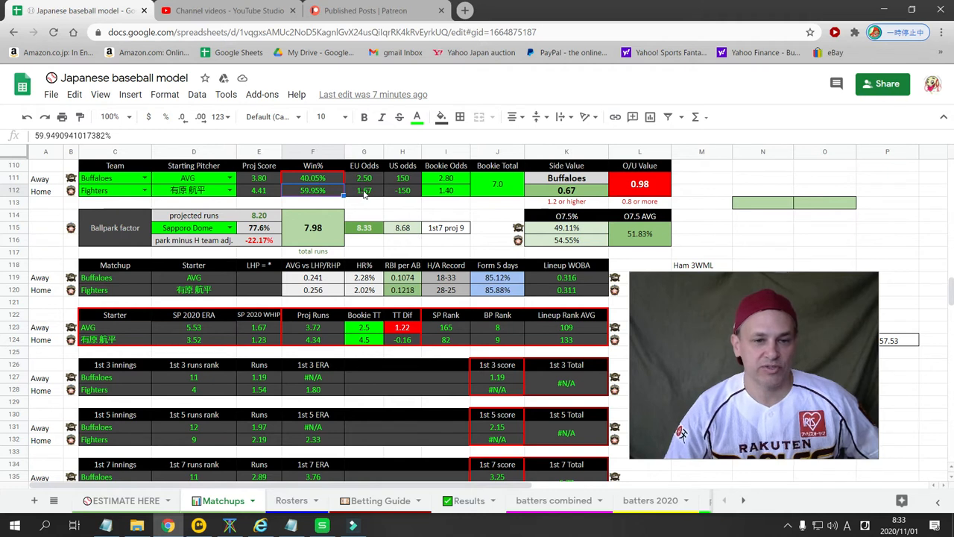
pyautogui.click(364, 190)
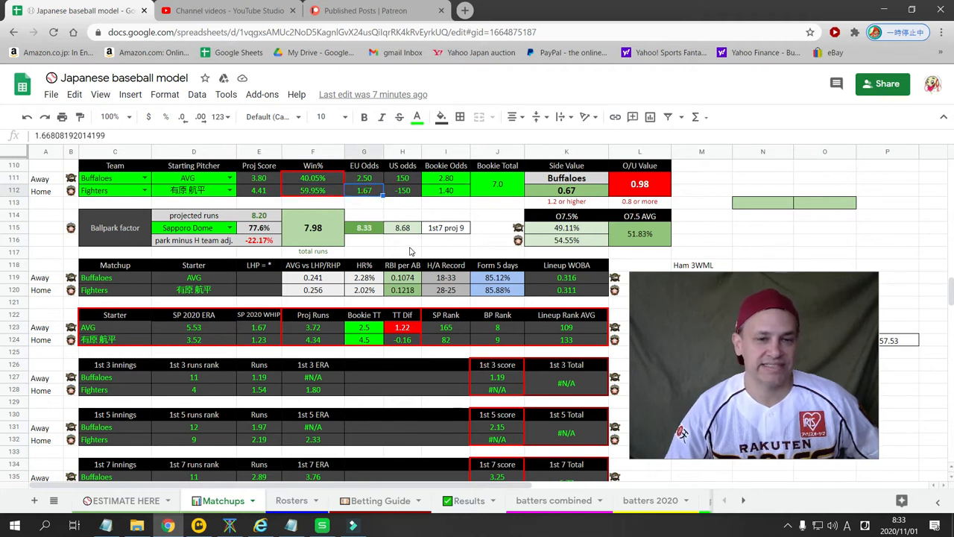
pyautogui.click(446, 190)
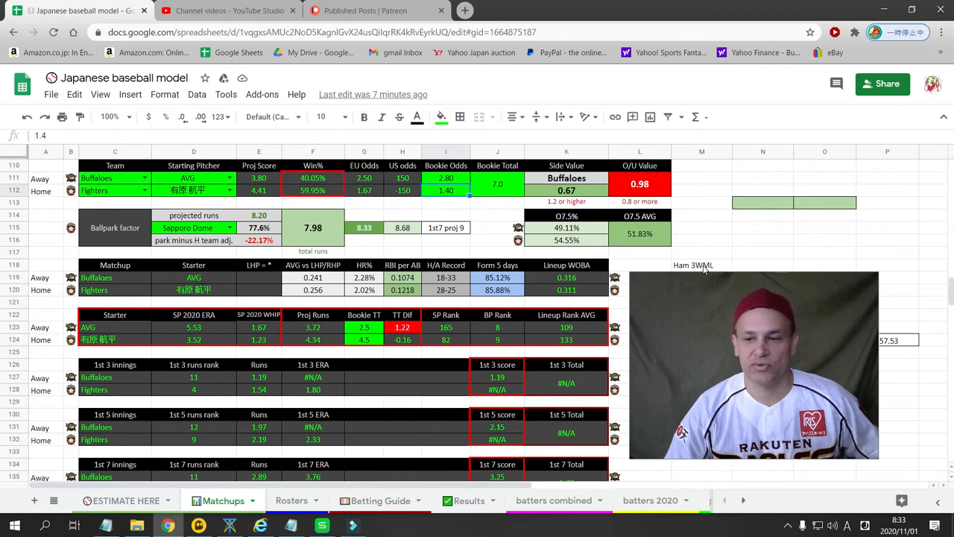
pyautogui.click(701, 264)
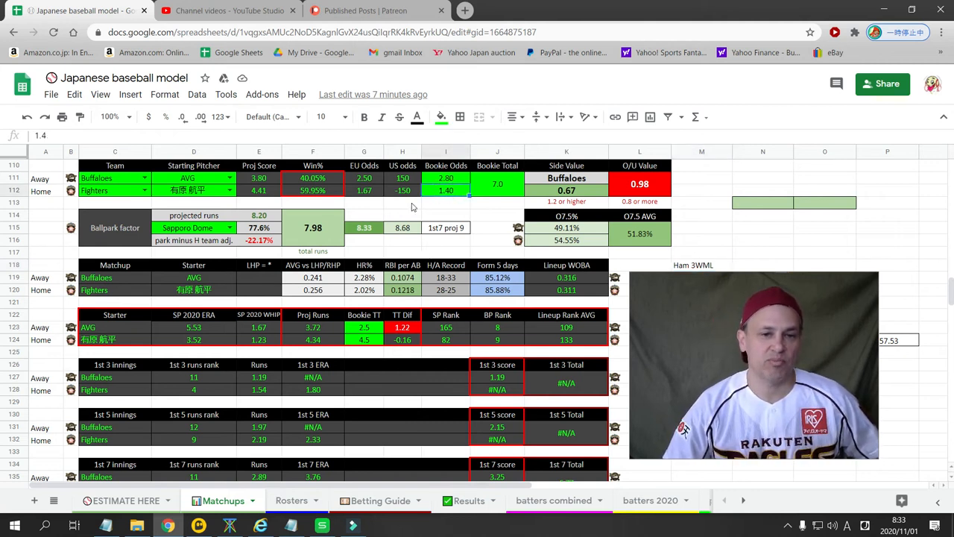
pyautogui.click(364, 190)
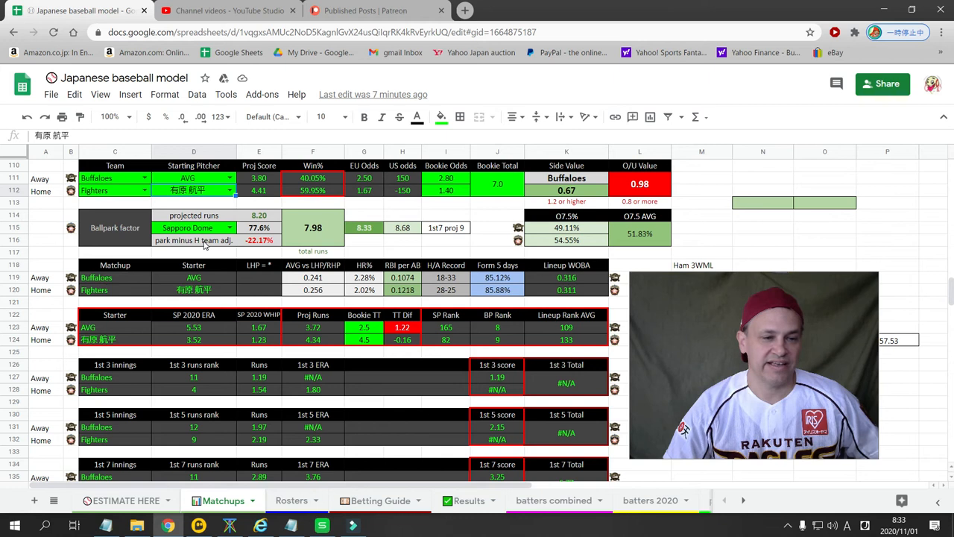
pyautogui.moveTo(208, 280)
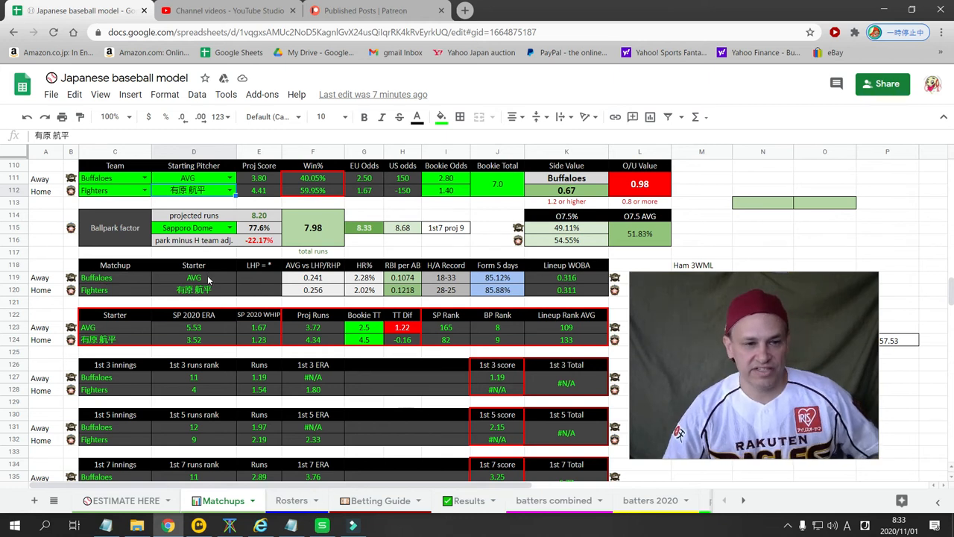
pyautogui.click(194, 178)
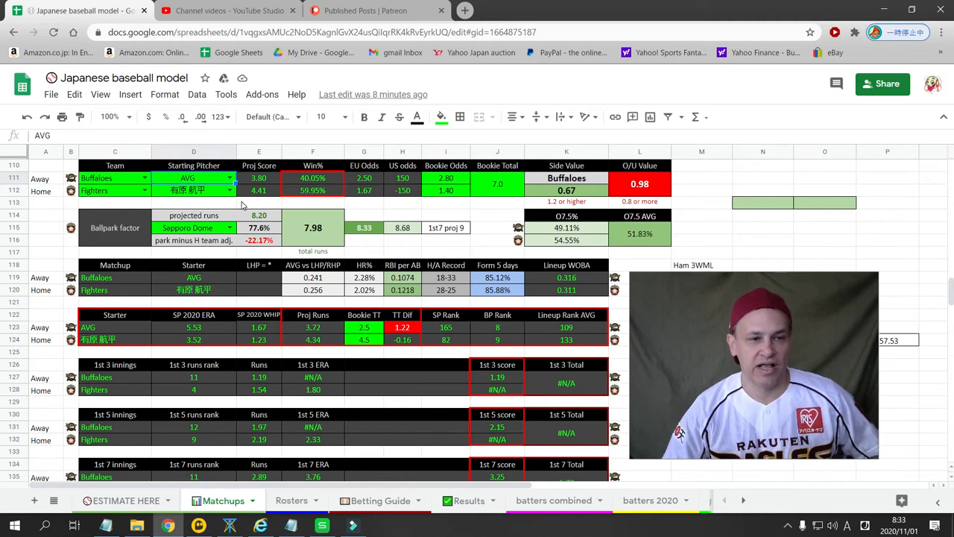
pyautogui.moveTo(500, 332)
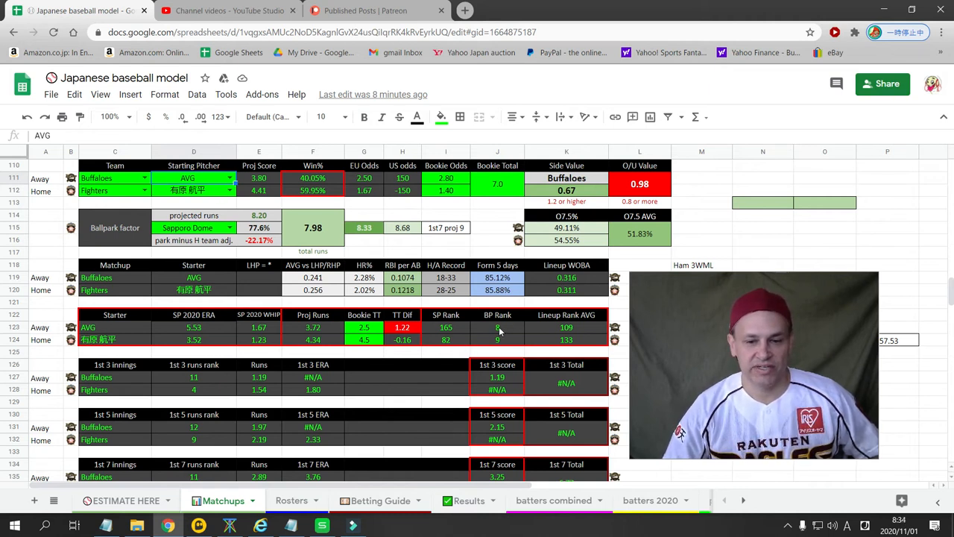
pyautogui.click(497, 327)
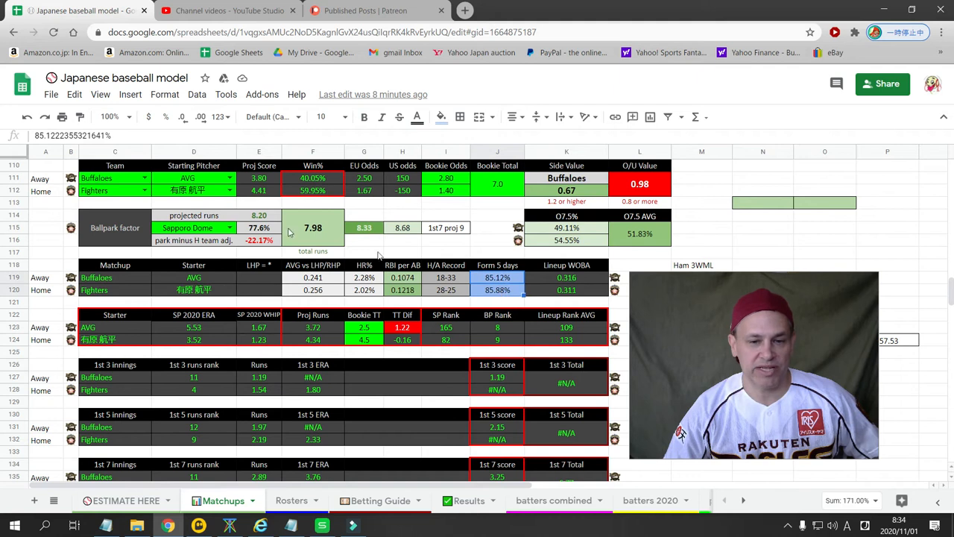
pyautogui.click(194, 190)
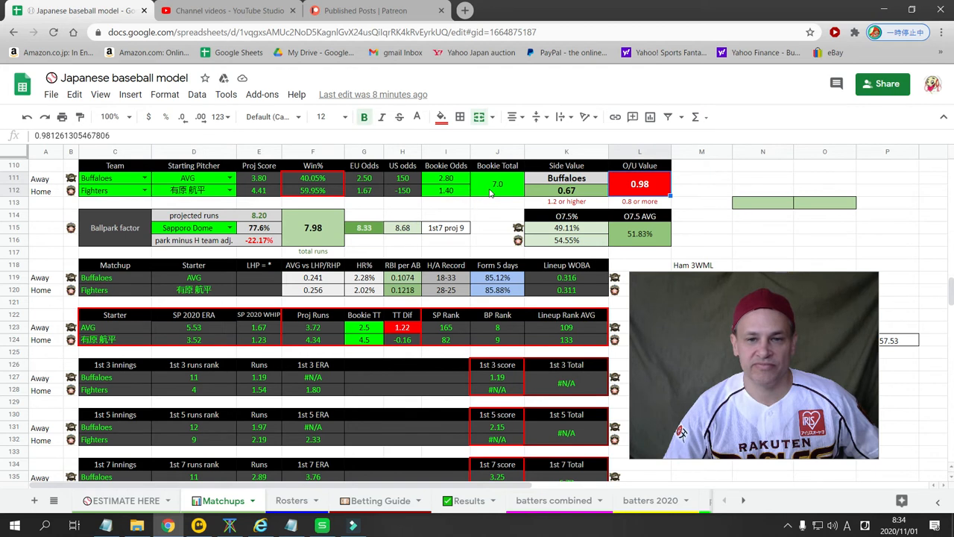
pyautogui.click(497, 183)
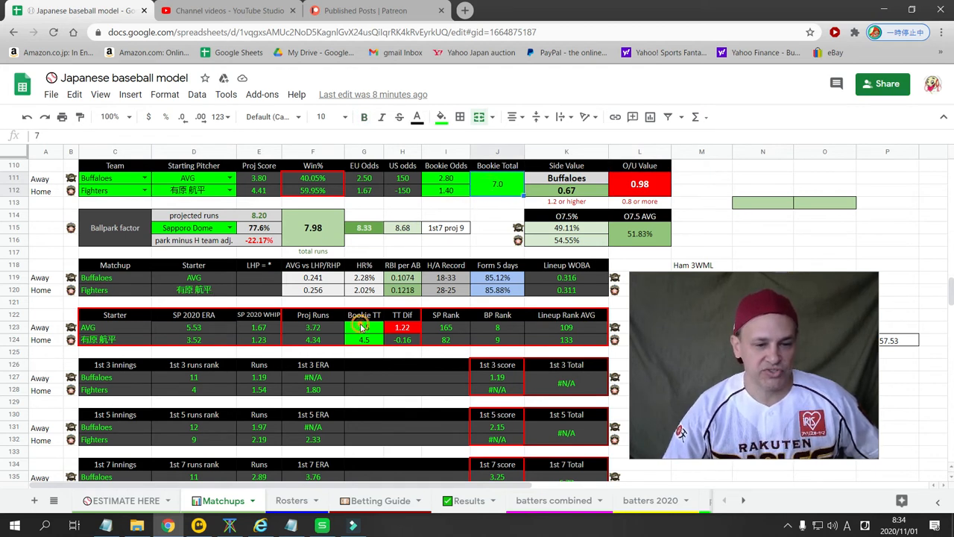
pyautogui.click(364, 327)
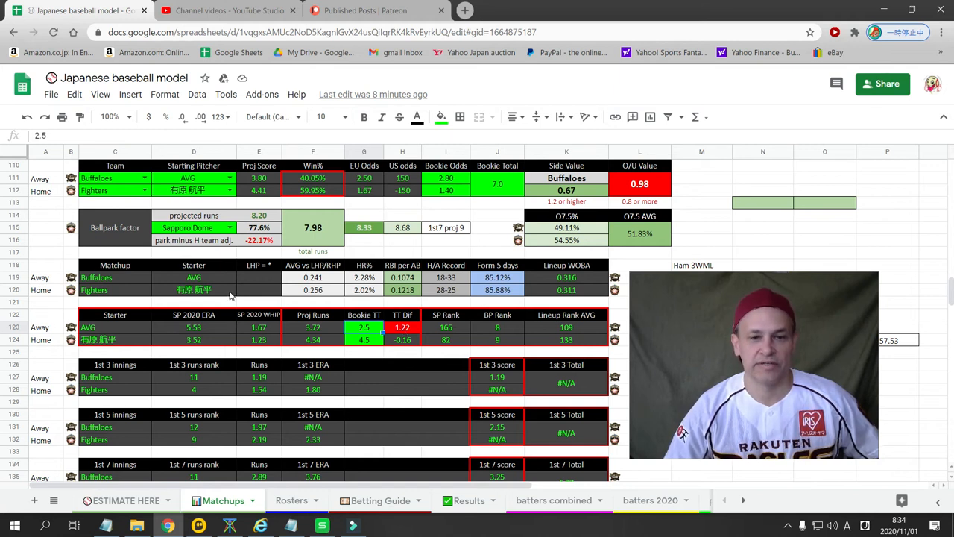
pyautogui.scroll(-3)
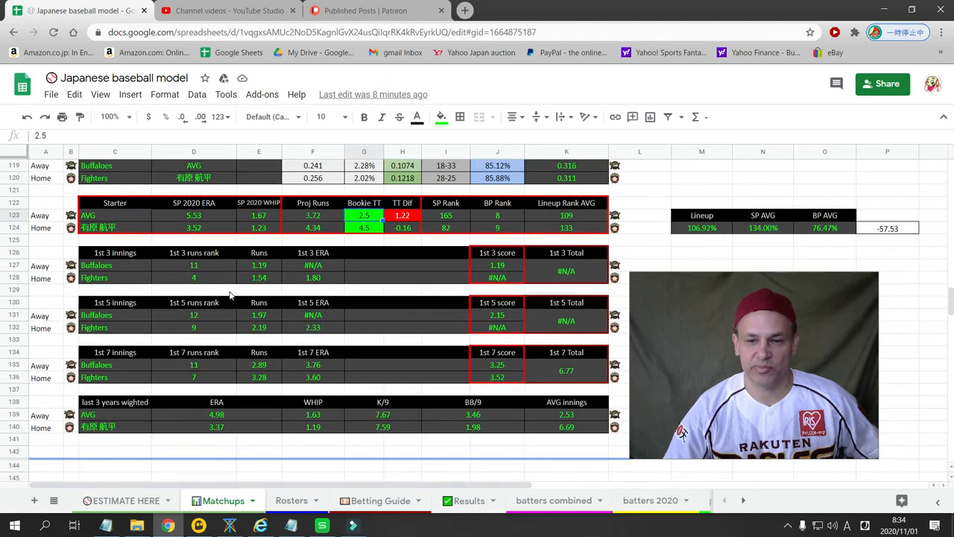
# Bring up Hawks vs Lions and check the 9.0 bookie total and both starters' WHIP
pyautogui.scroll(-3)
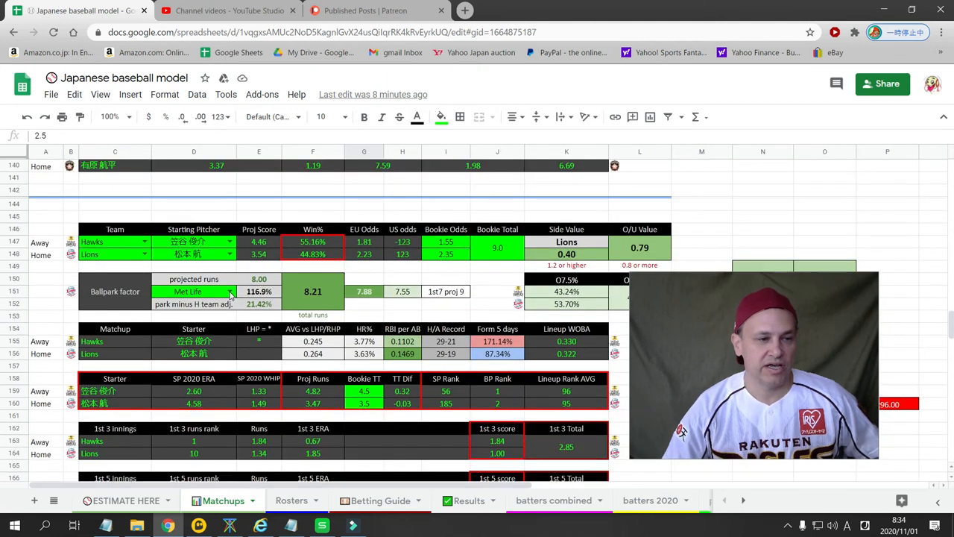
pyautogui.scroll(-3)
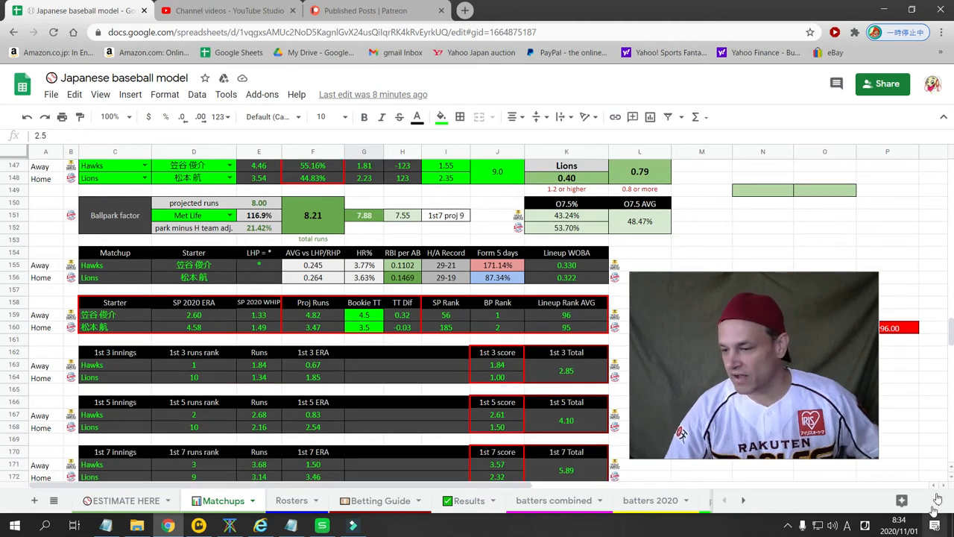
pyautogui.scroll(3)
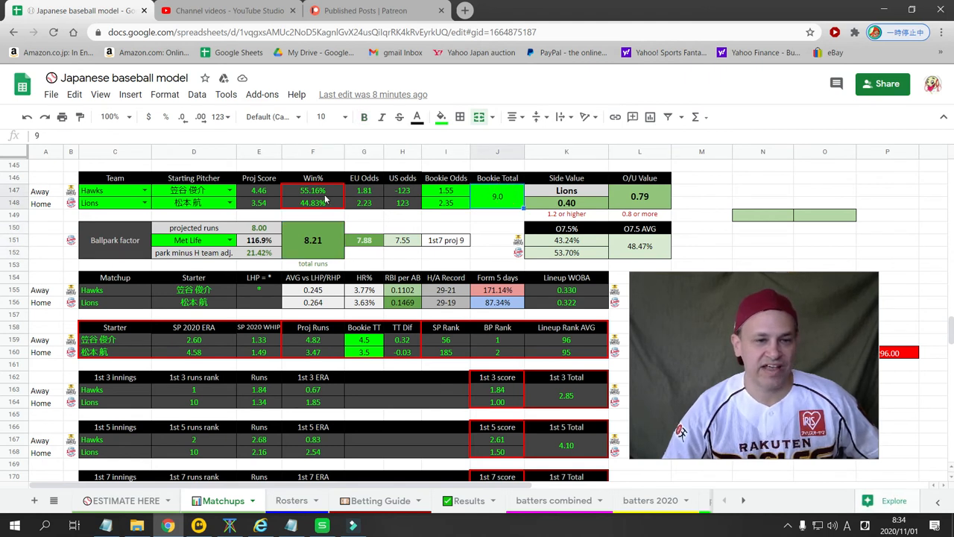
pyautogui.click(313, 190)
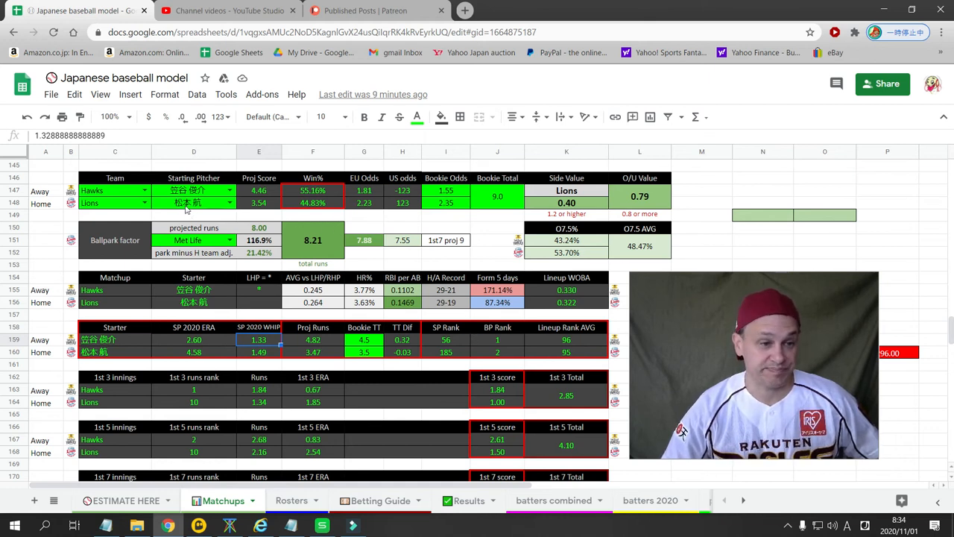
pyautogui.click(194, 352)
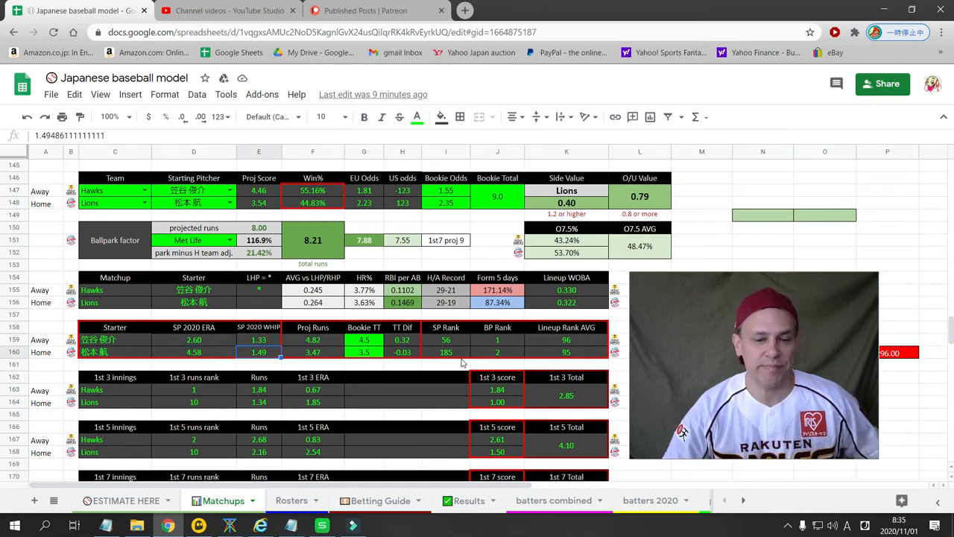
pyautogui.click(446, 340)
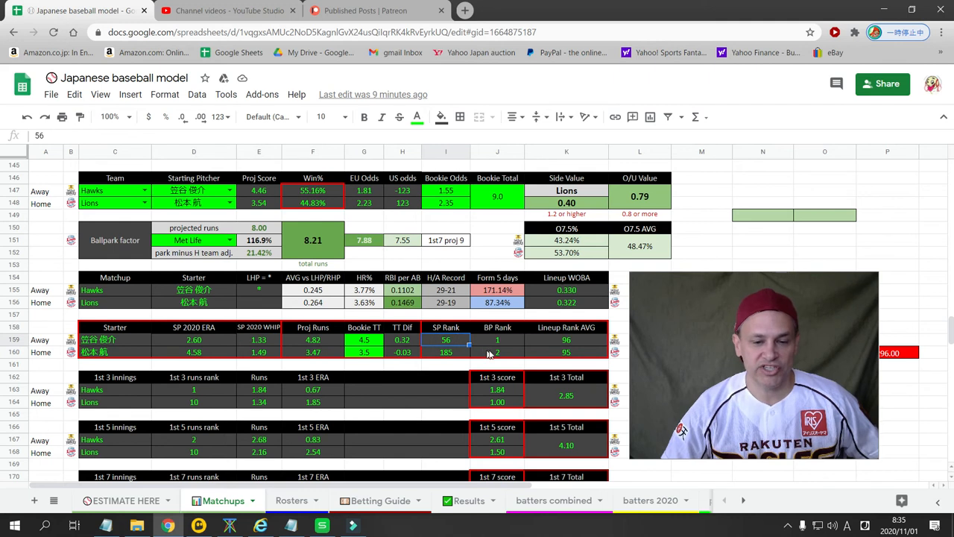
# Inspect the Hawks SP rank, lineup rank averages, EU odds, Lions form and bookie odds
pyautogui.click(497, 340)
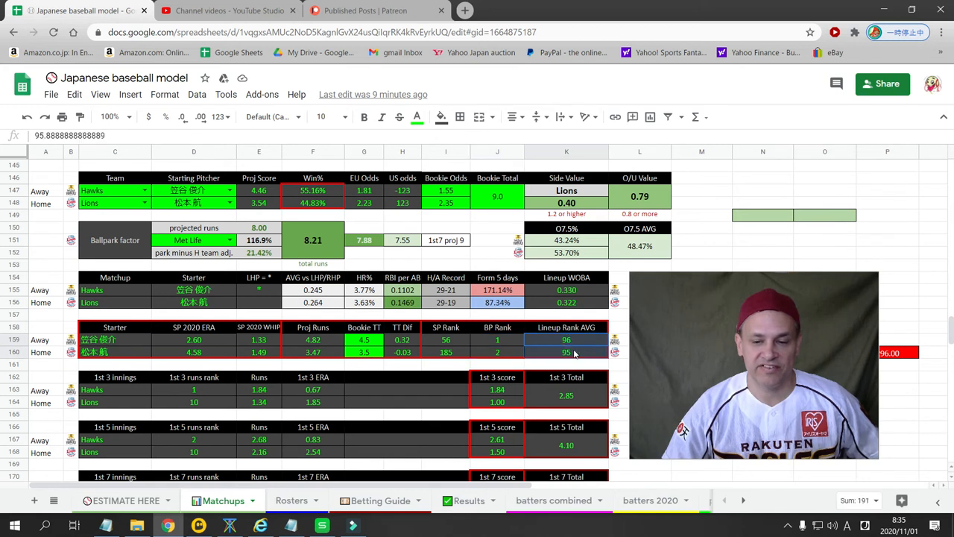
pyautogui.click(445, 339)
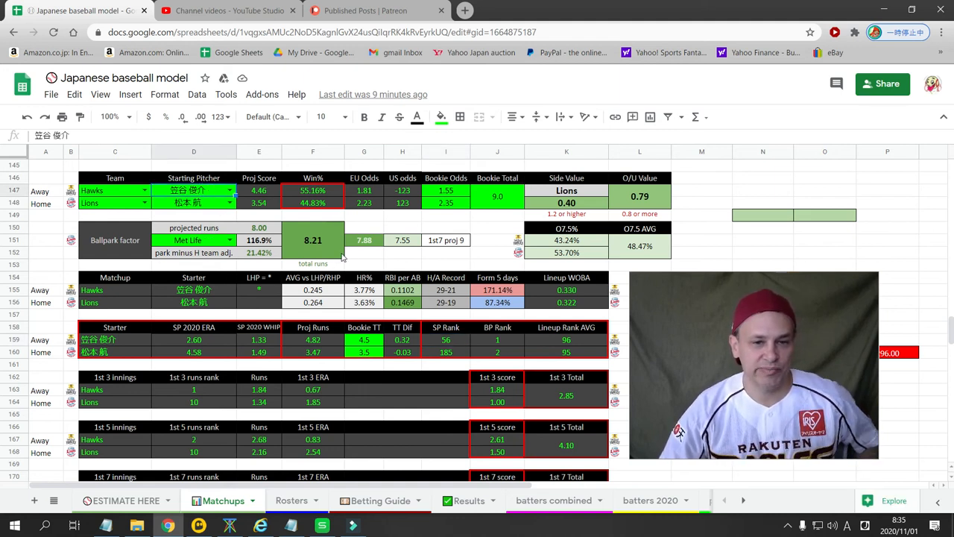
pyautogui.click(364, 190)
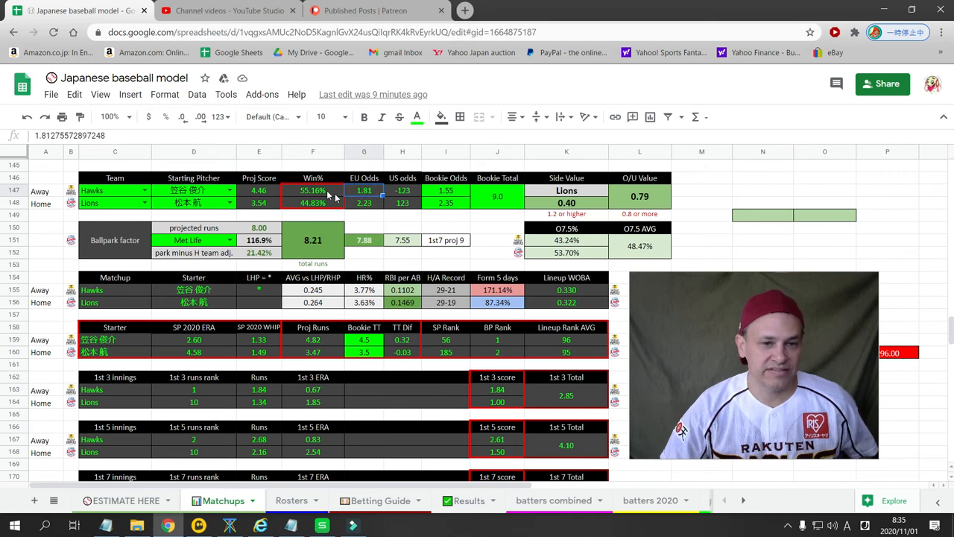
pyautogui.moveTo(408, 199)
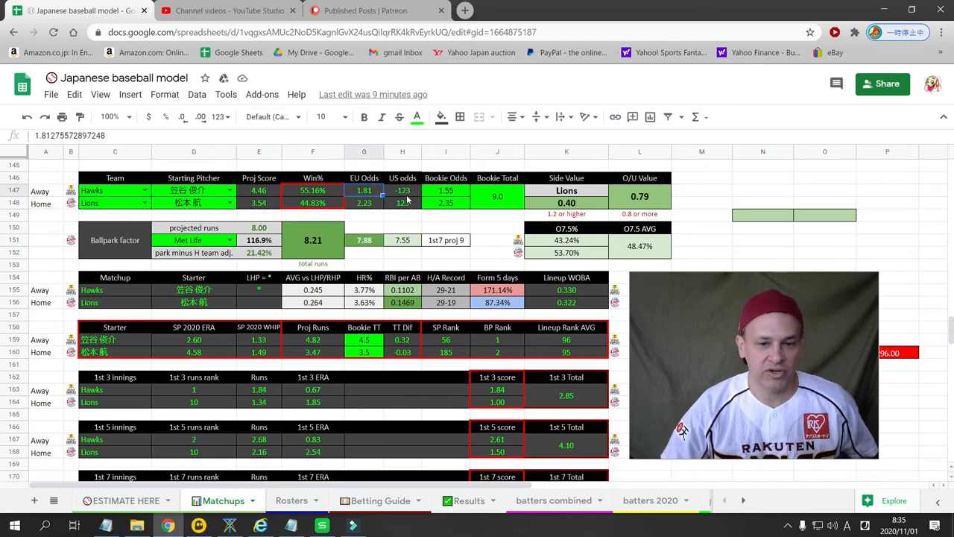
pyautogui.click(497, 302)
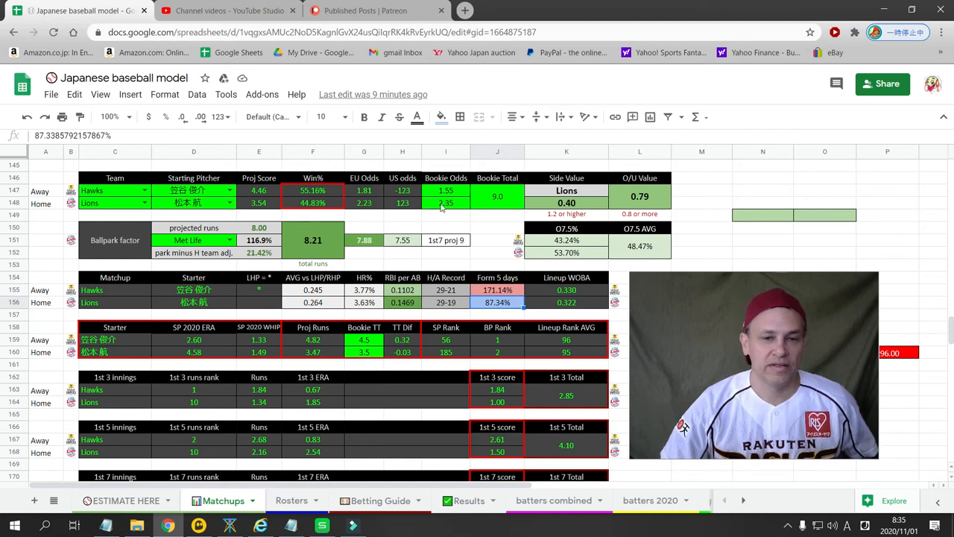
pyautogui.click(446, 190)
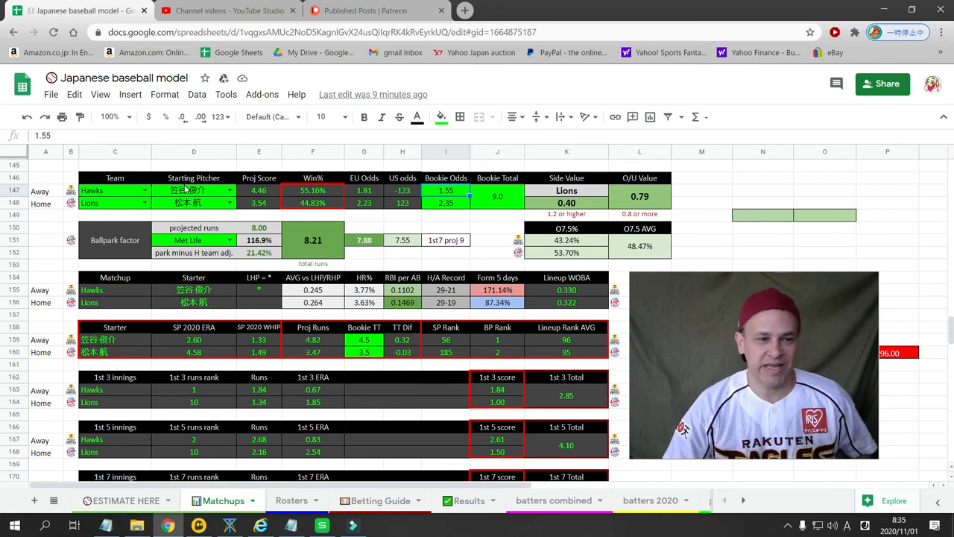
pyautogui.click(194, 190)
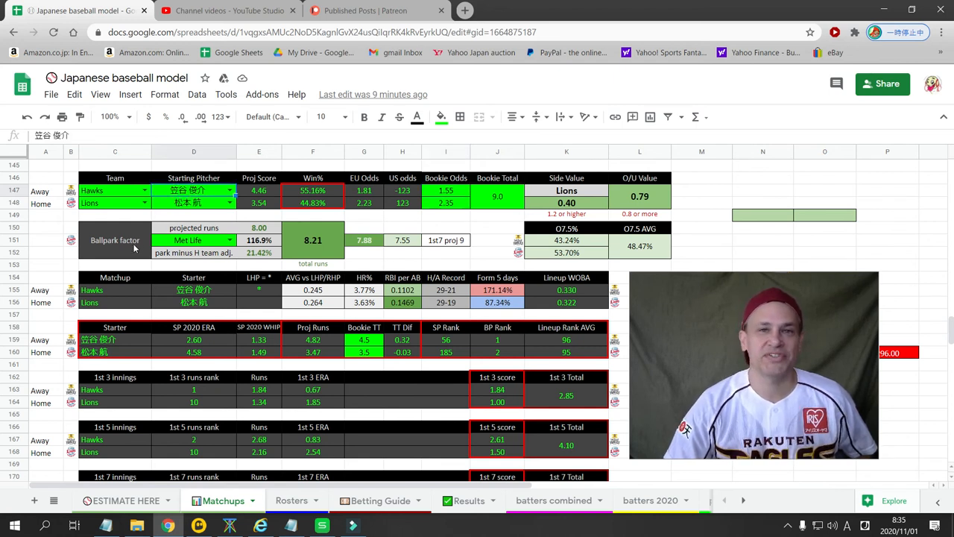
# Scroll below the final matchup table to the Japanese Baseball TV banner image
pyautogui.scroll(-3)
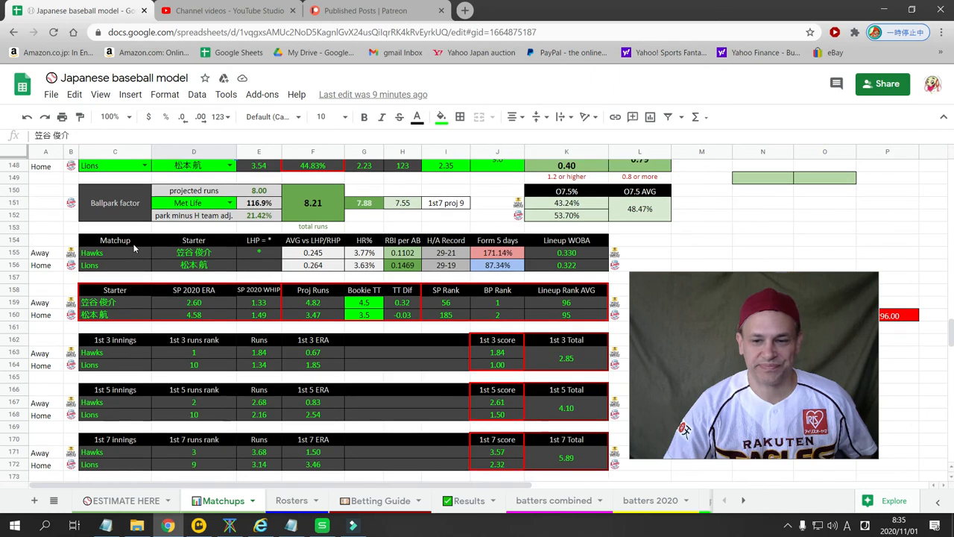
pyautogui.scroll(-3)
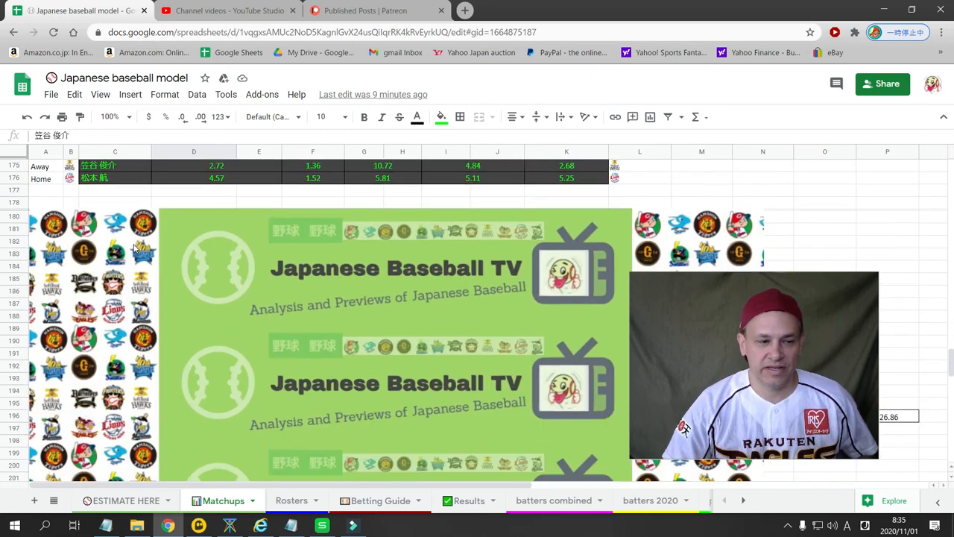
pyautogui.scroll(-3)
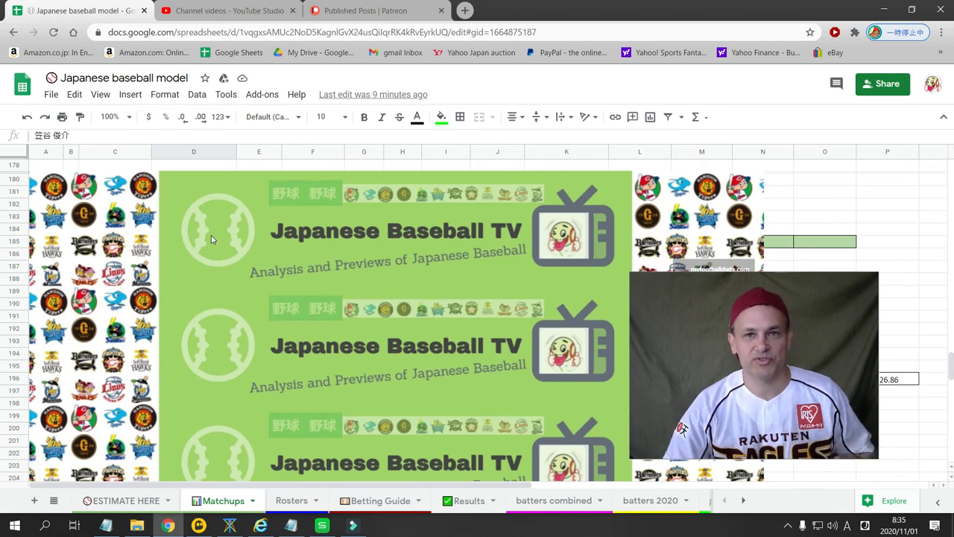
pyautogui.moveTo(300, 221)
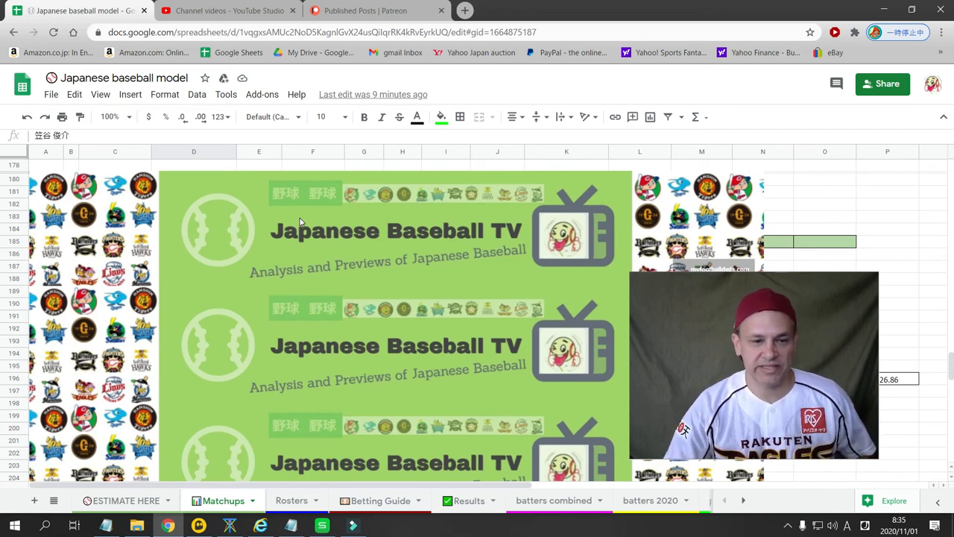
pyautogui.scroll(-3)
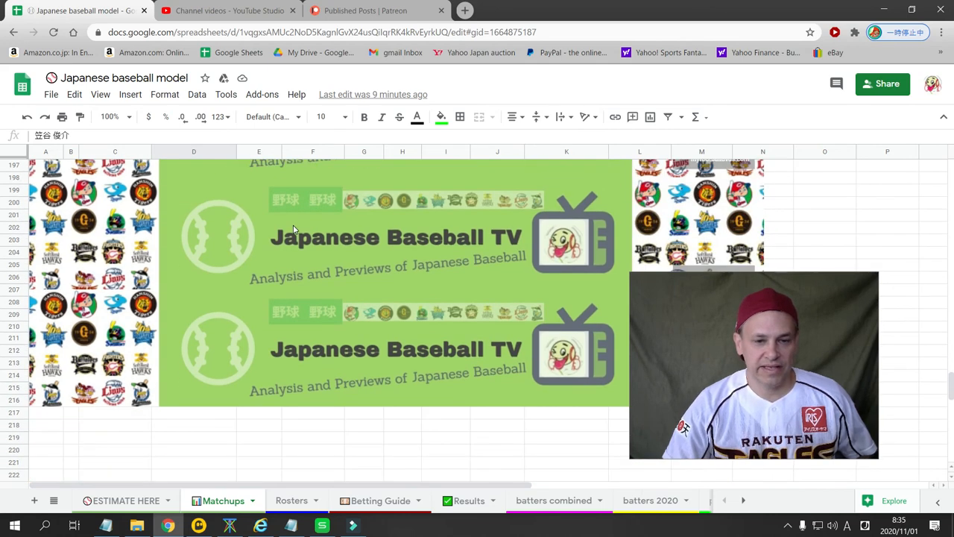
pyautogui.scroll(3)
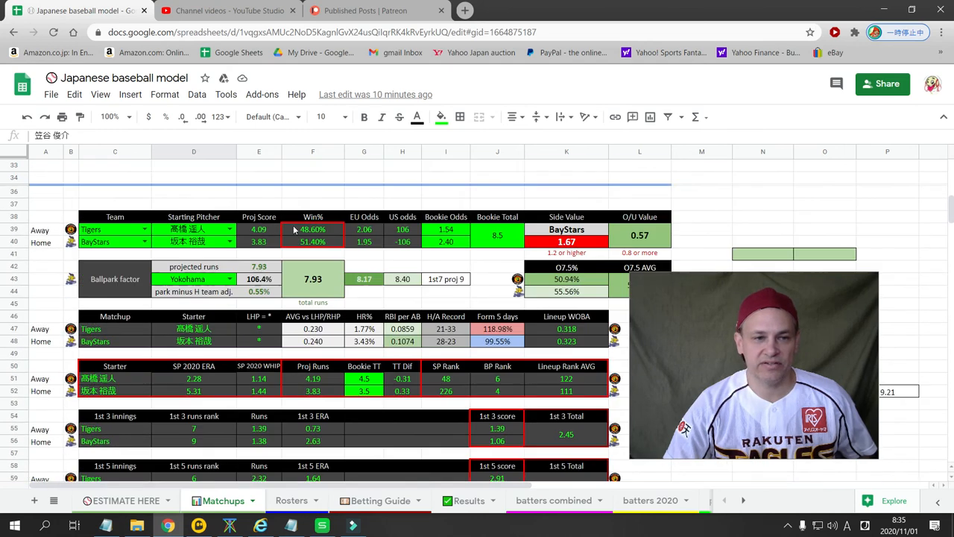
# Scroll back to the Buffaloes vs Fighters block showing Fighters at 59.95% win probability
pyautogui.scroll(-3)
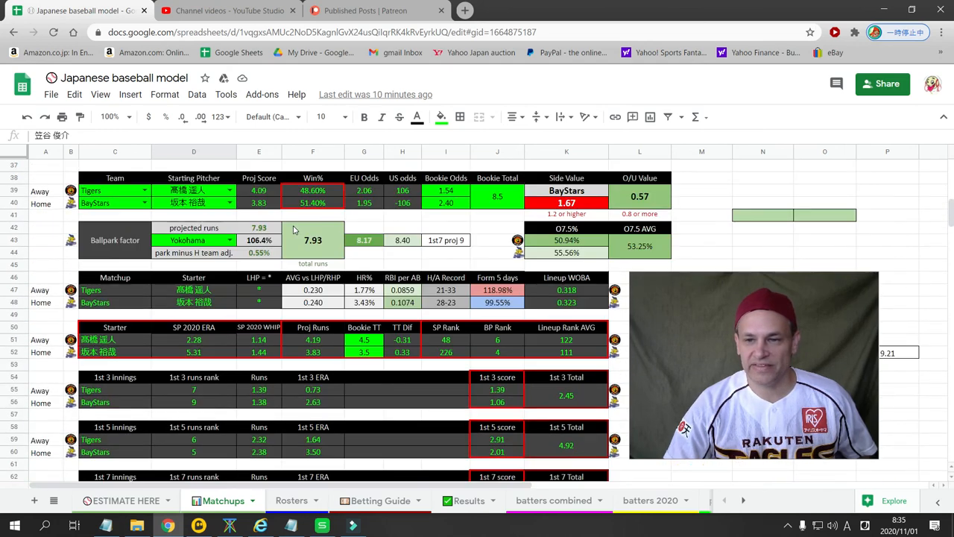
pyautogui.scroll(3)
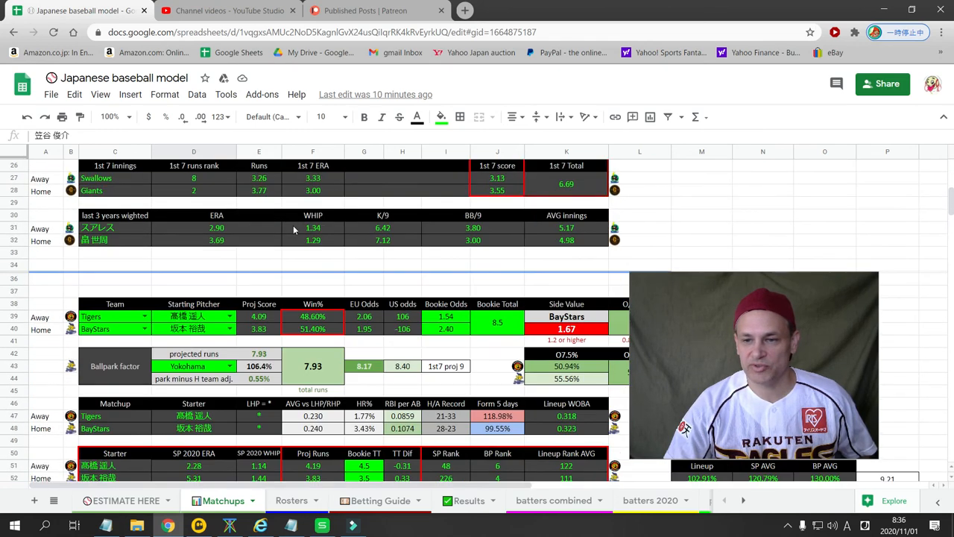
pyautogui.scroll(-3)
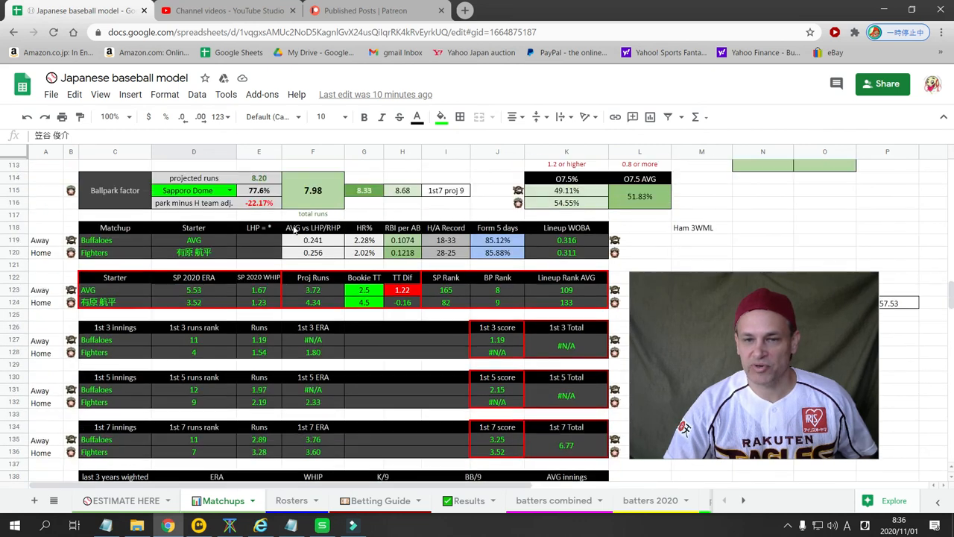
pyautogui.scroll(3)
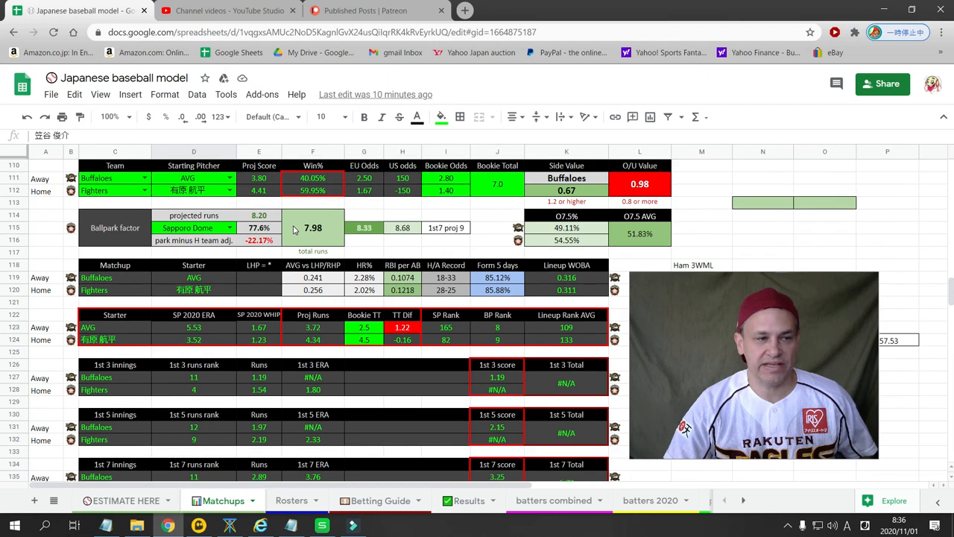